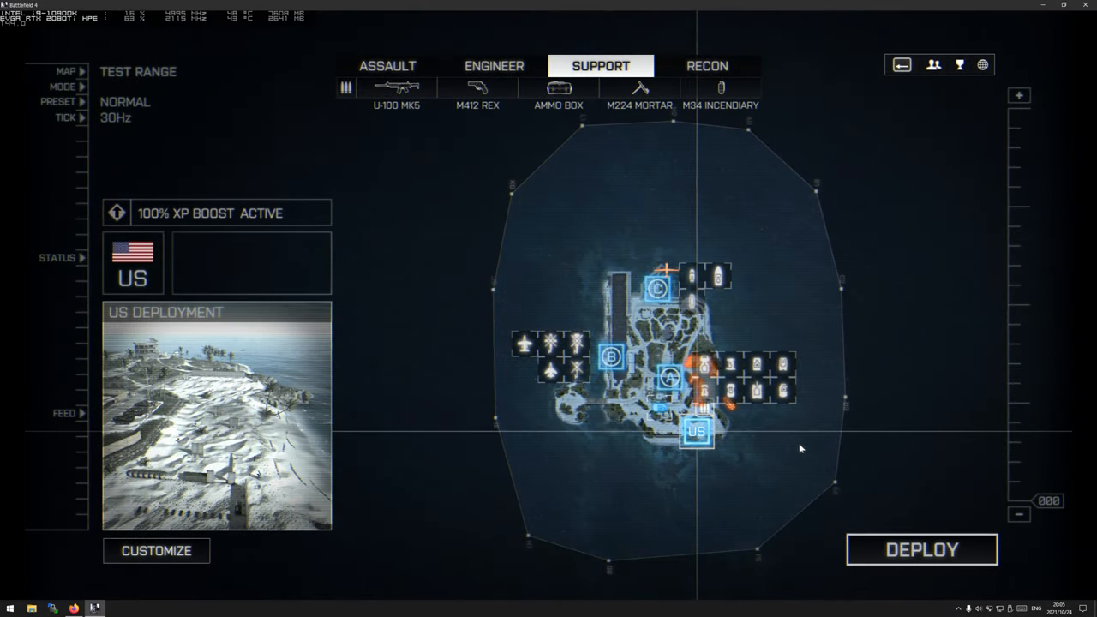
{"action": "mouse_move", "coordinate": [362, 231]}
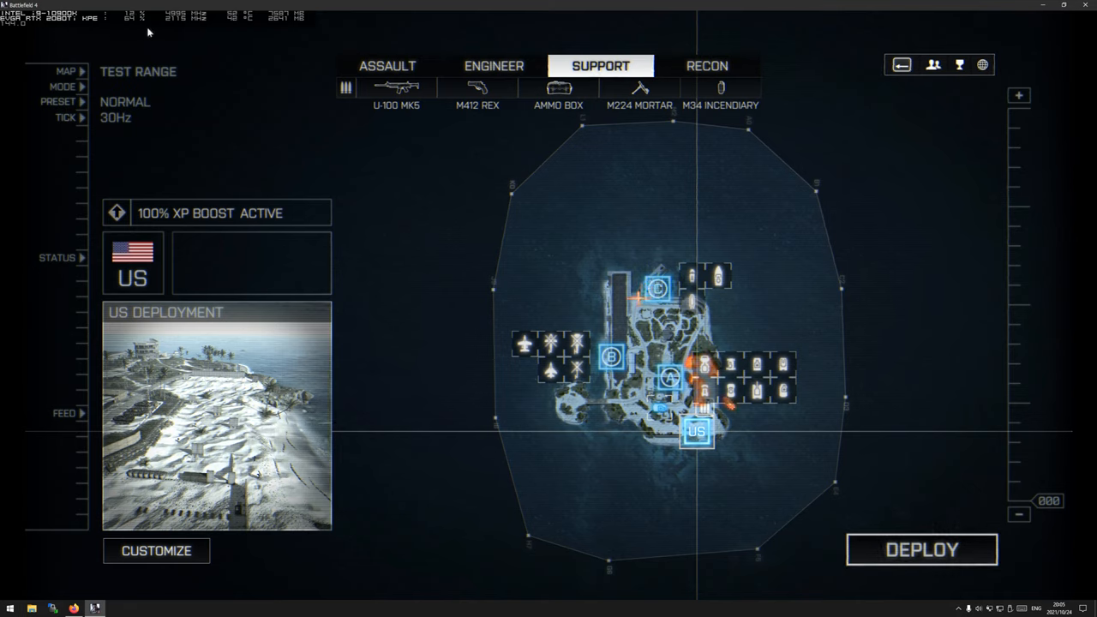
{"action": "mouse_move", "coordinate": [430, 242]}
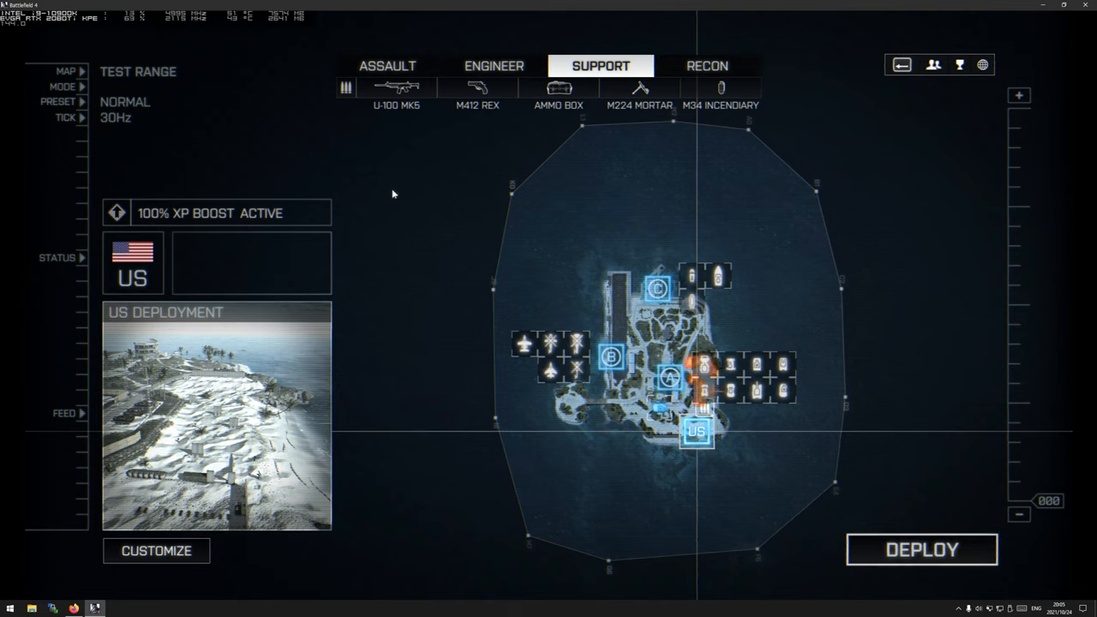
{"action": "mouse_move", "coordinate": [376, 221]}
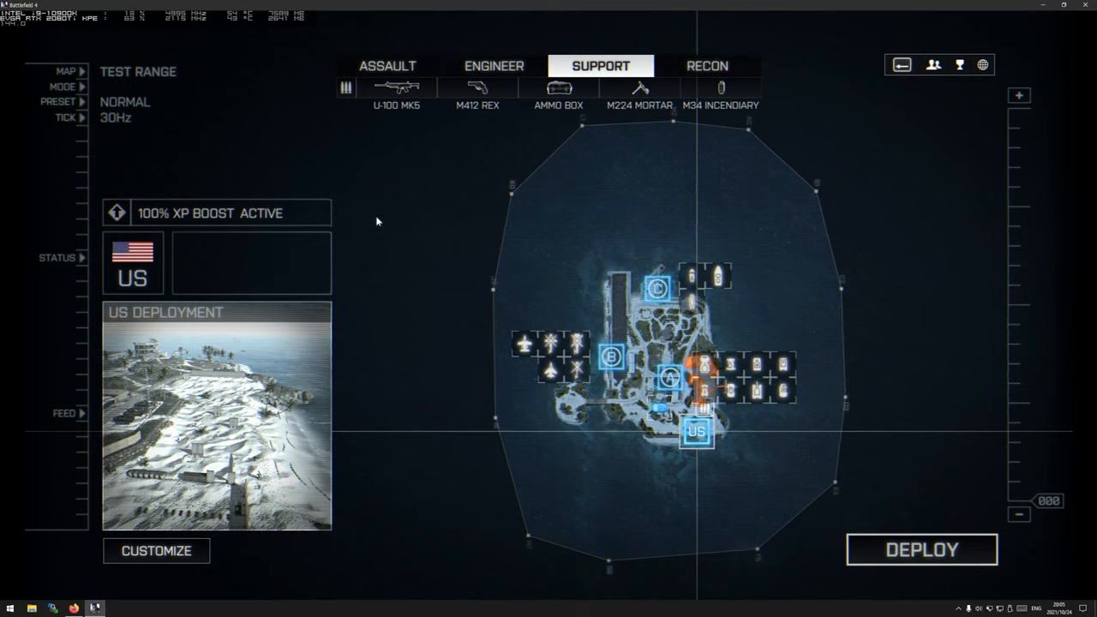
{"action": "mouse_move", "coordinate": [392, 198]}
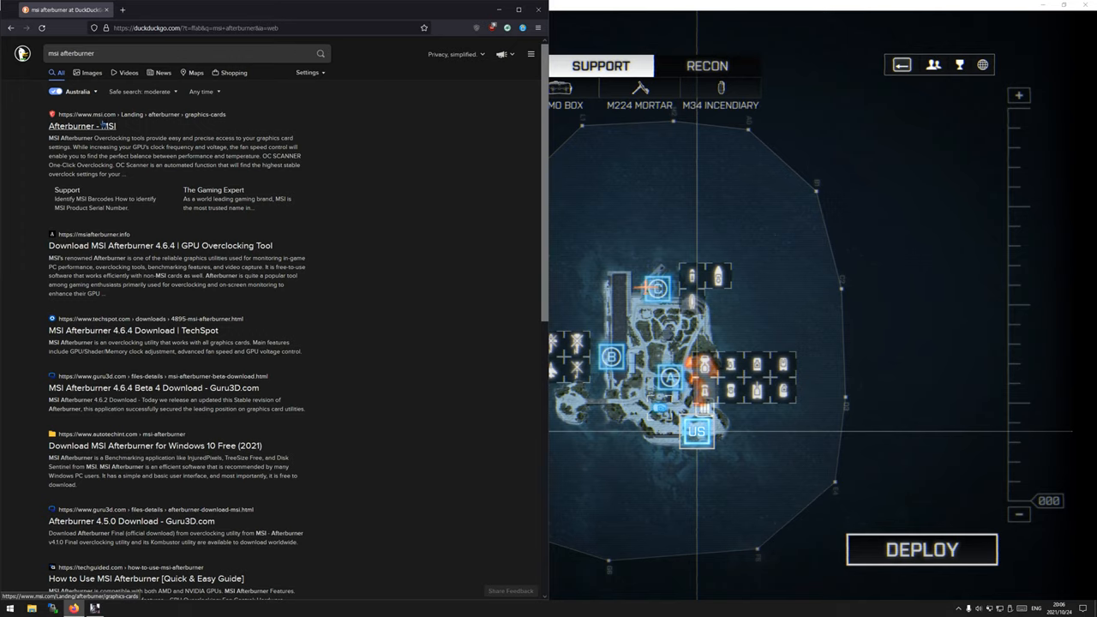
Open the official 'Afterburner - MSI' result from the DuckDuckGo search
{"action": "left_click", "coordinate": [81, 126]}
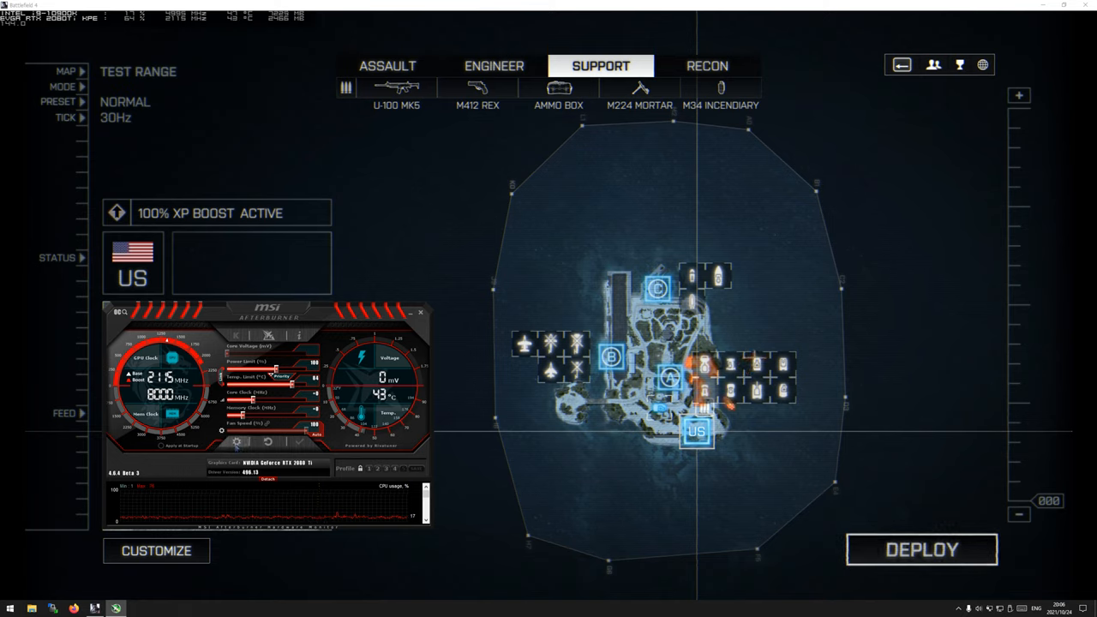
{"action": "mouse_move", "coordinate": [238, 441]}
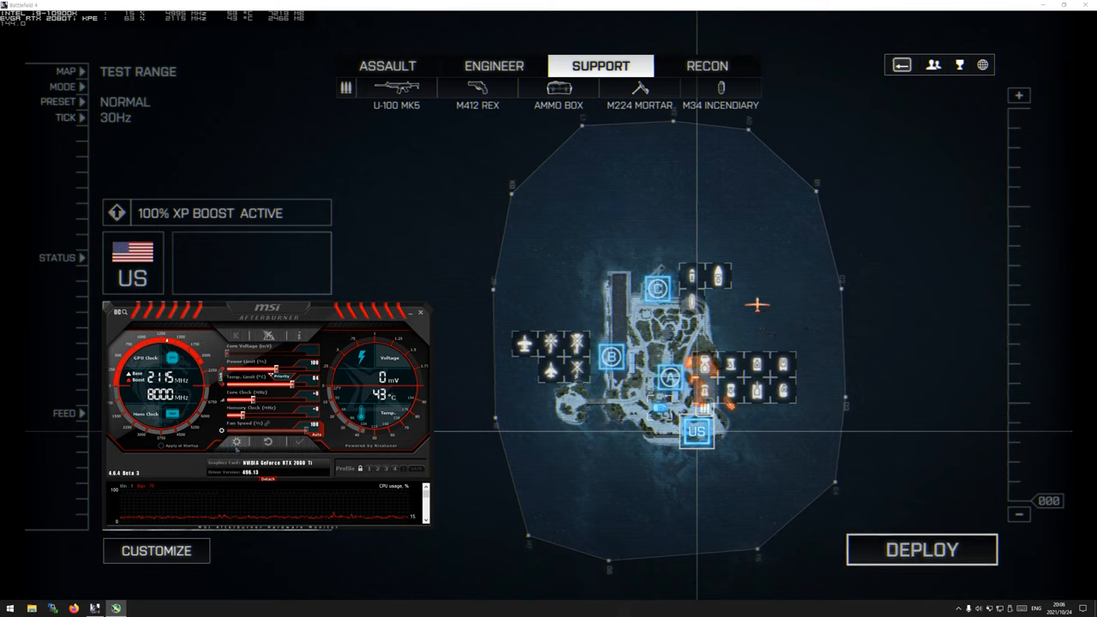
{"action": "mouse_move", "coordinate": [237, 441]}
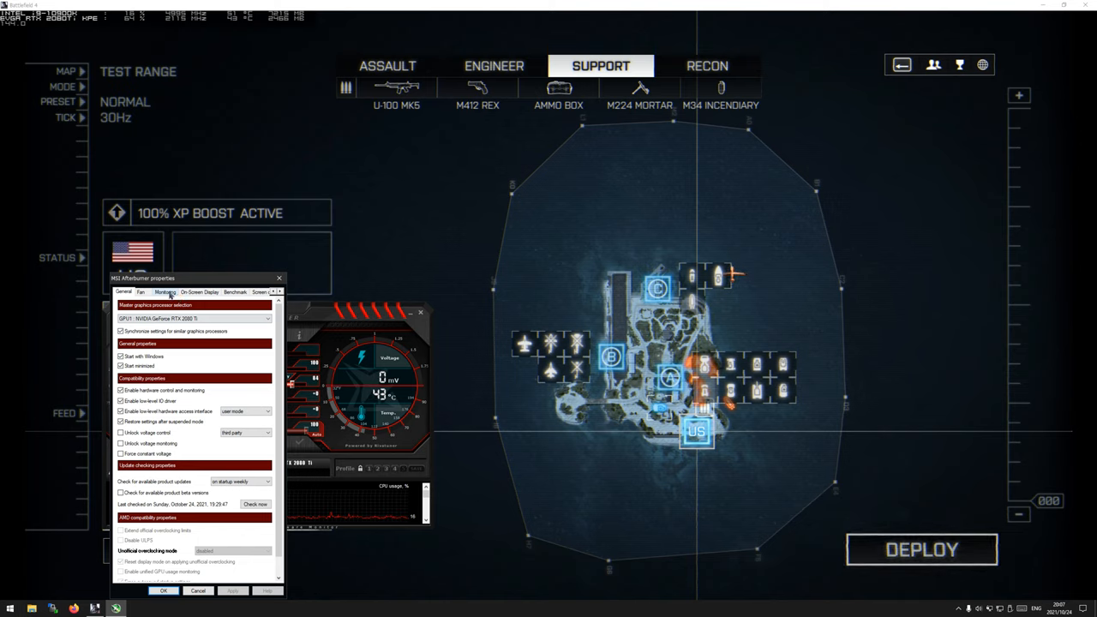
On the Monitoring tab, review the CPU clock, CPU temperature, RAM, GPU, power and memory graph properties
{"action": "left_click", "coordinate": [165, 293]}
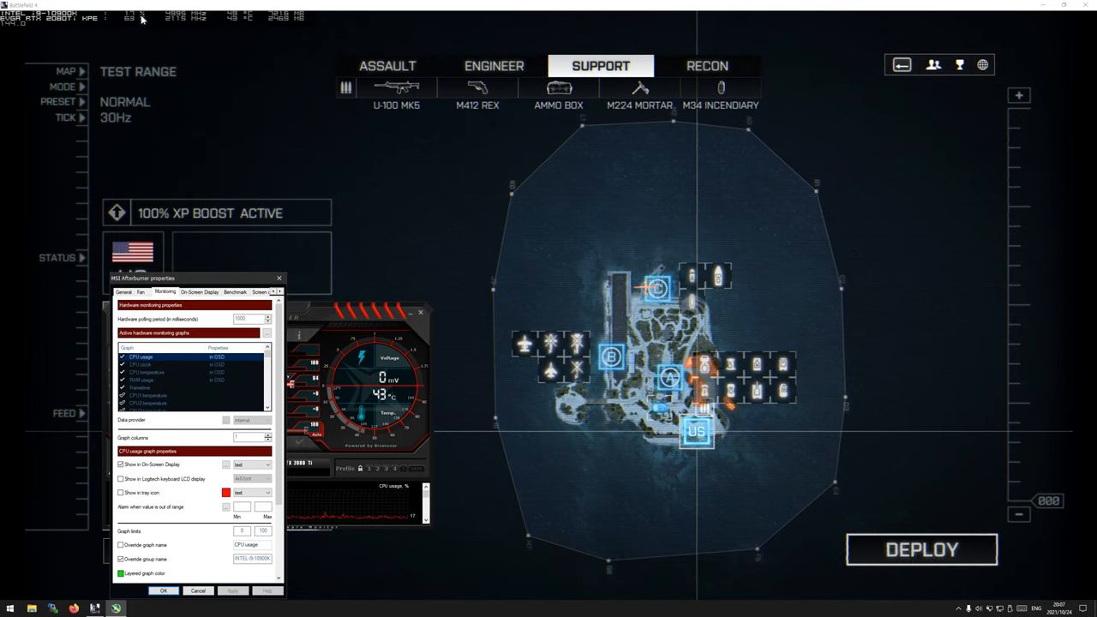
{"action": "left_click", "coordinate": [155, 364]}
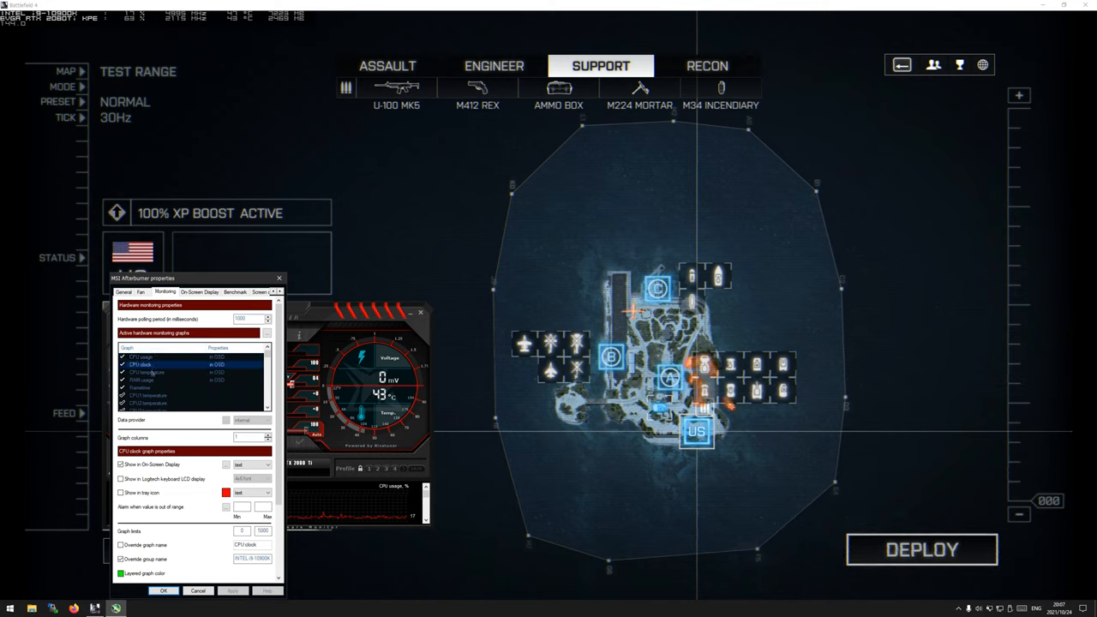
{"action": "left_click", "coordinate": [146, 372]}
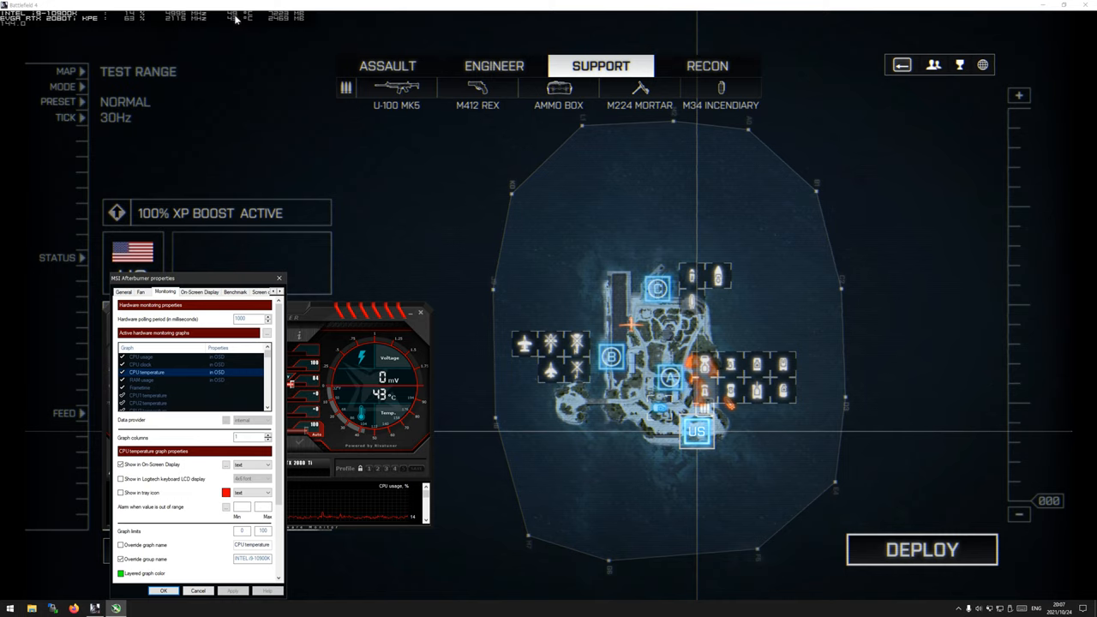
{"action": "left_click", "coordinate": [146, 380]}
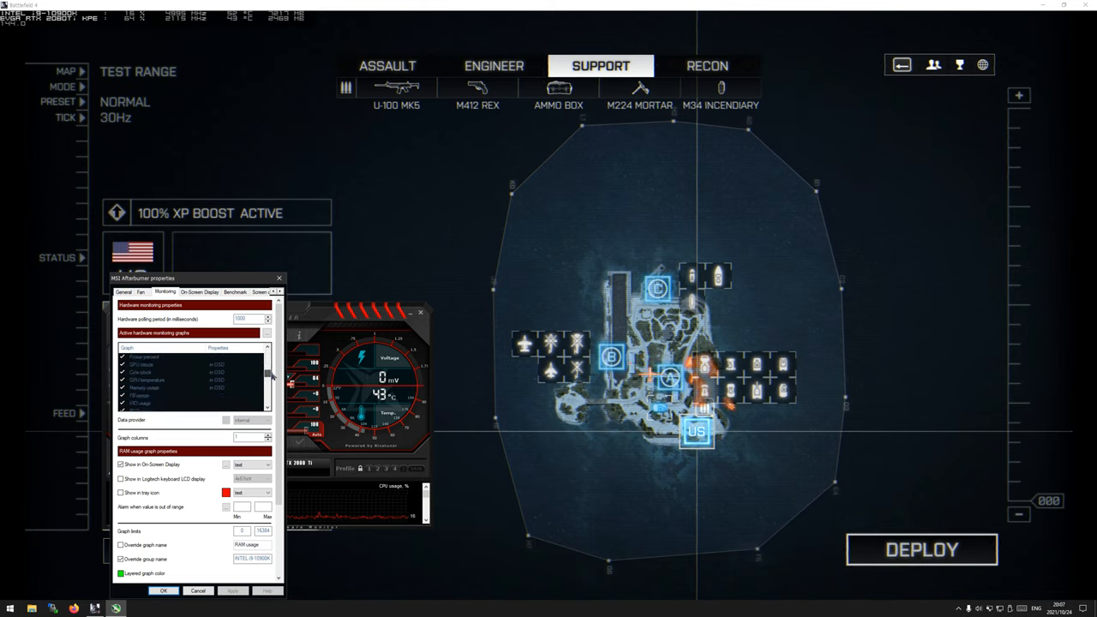
{"action": "left_click", "coordinate": [171, 364]}
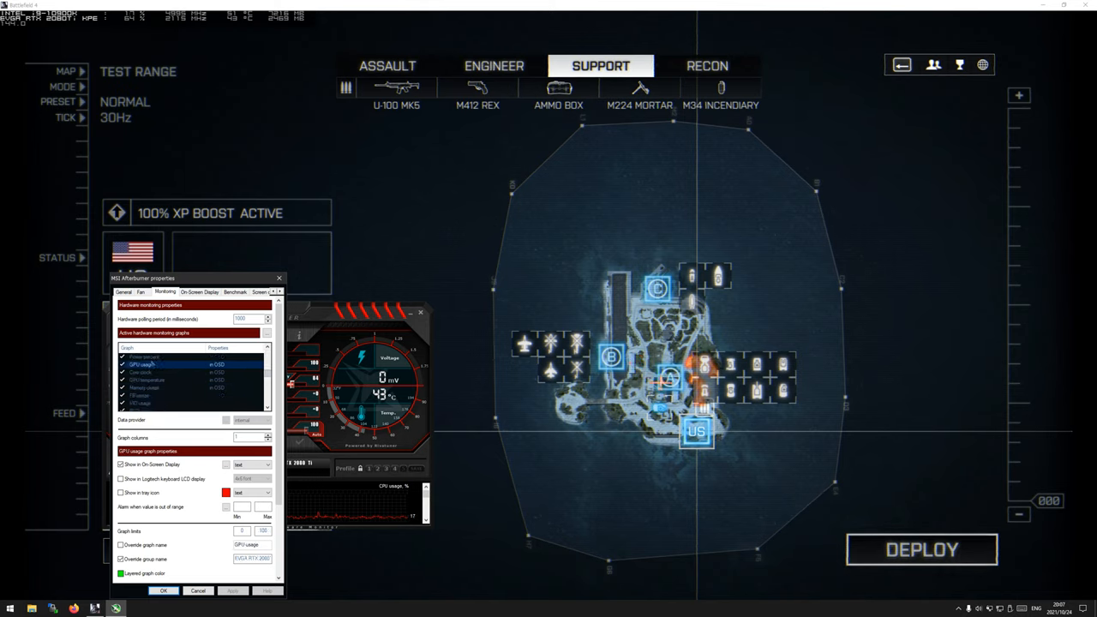
{"action": "left_click", "coordinate": [144, 356]}
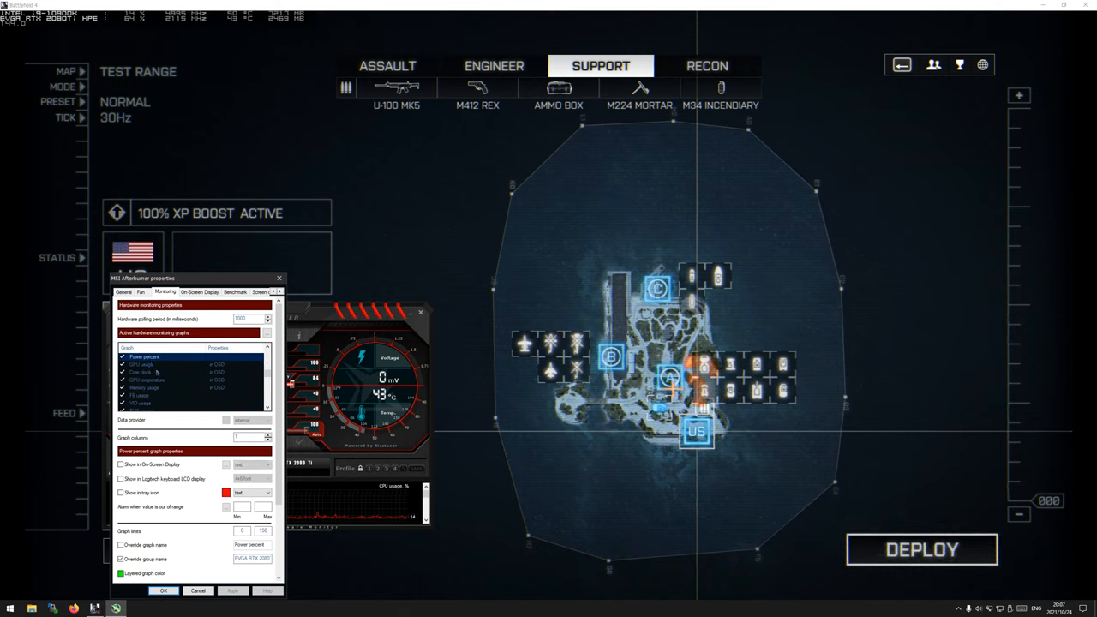
{"action": "left_click", "coordinate": [143, 372]}
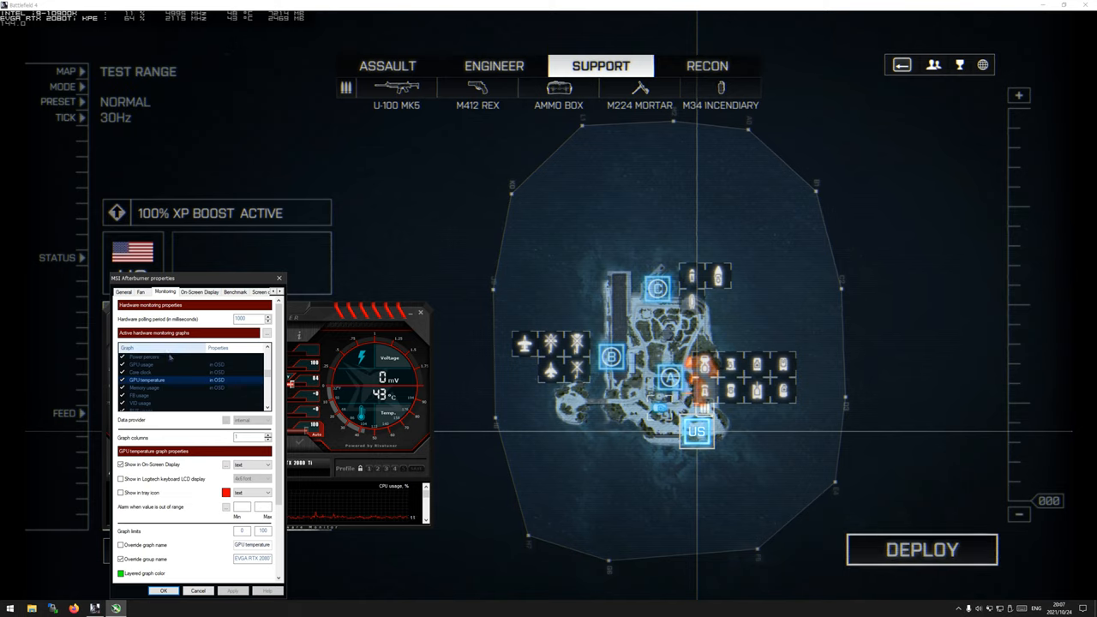
{"action": "left_click", "coordinate": [146, 387]}
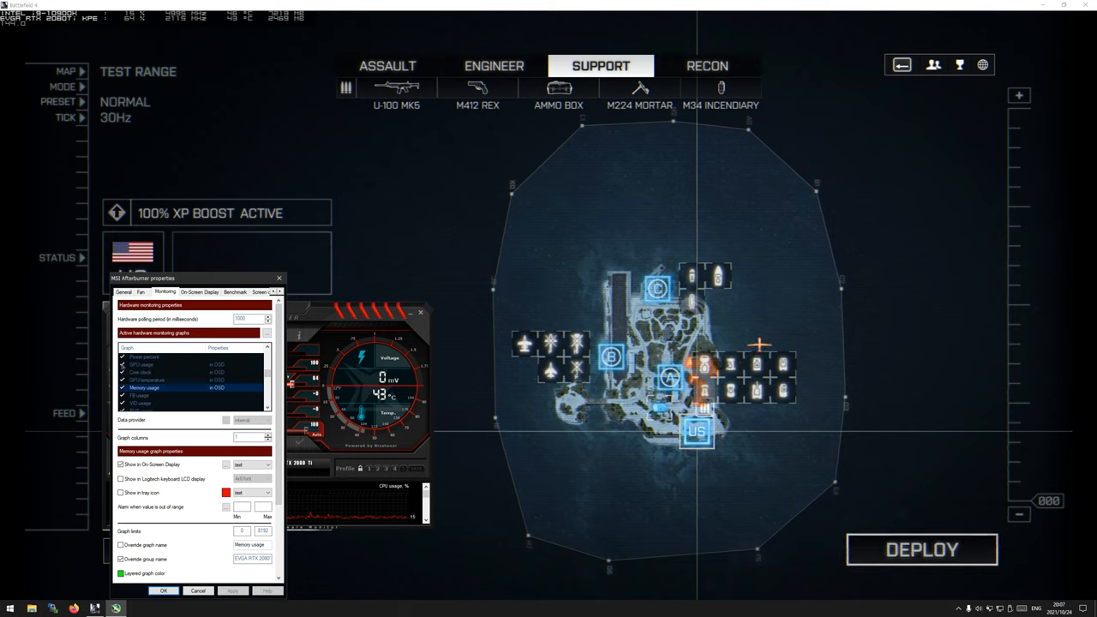
{"action": "left_click", "coordinate": [142, 357]}
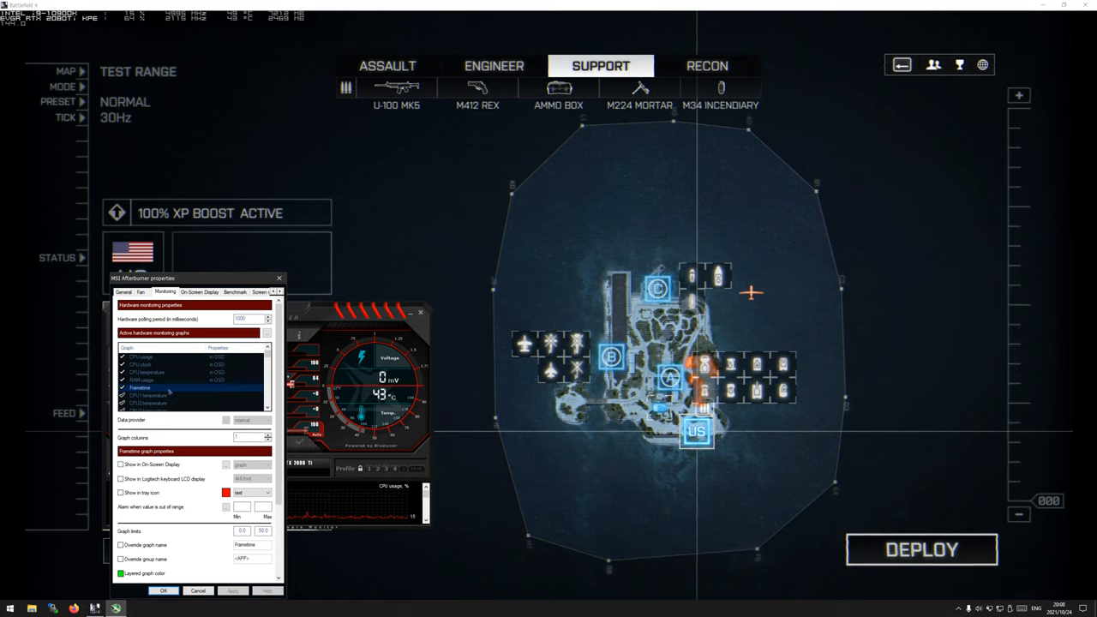
{"action": "left_click", "coordinate": [142, 380]}
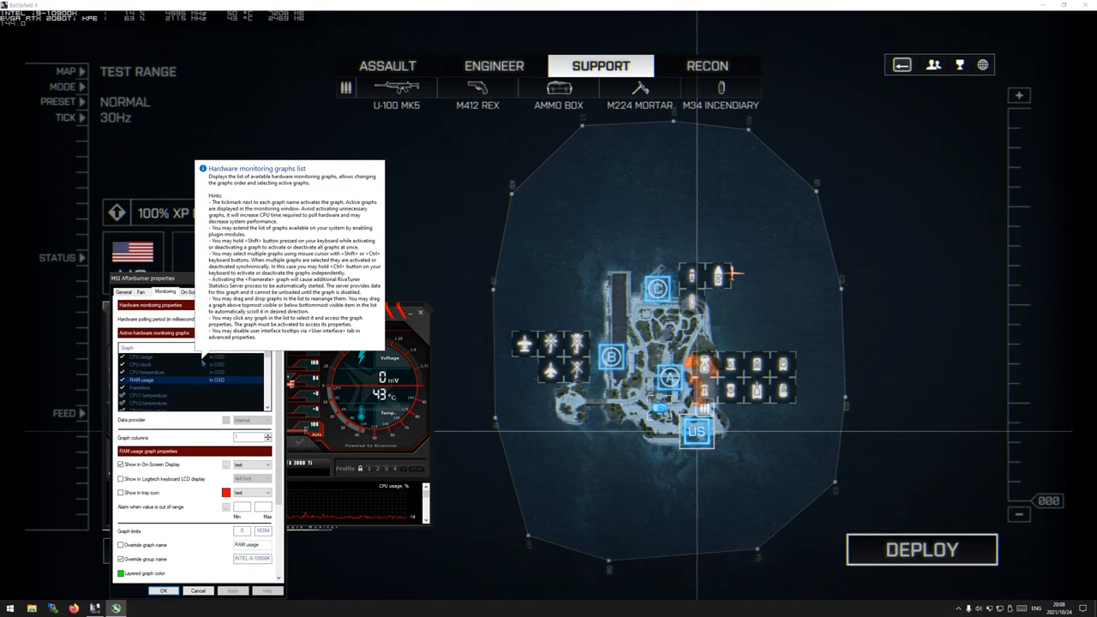
{"action": "left_click", "coordinate": [142, 356]}
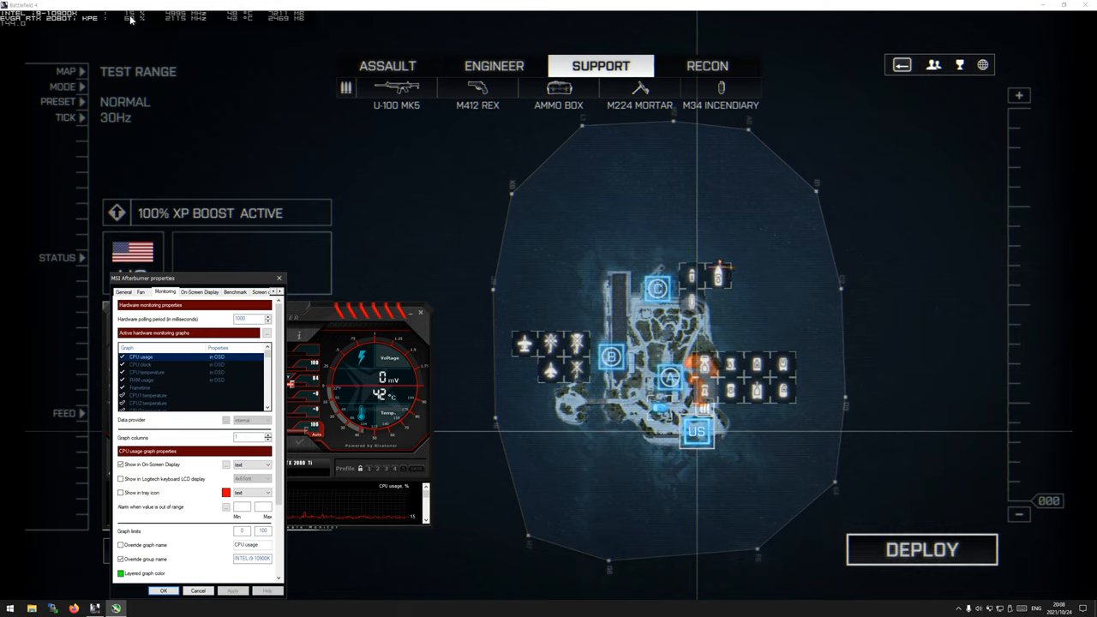
{"action": "mouse_move", "coordinate": [186, 37]}
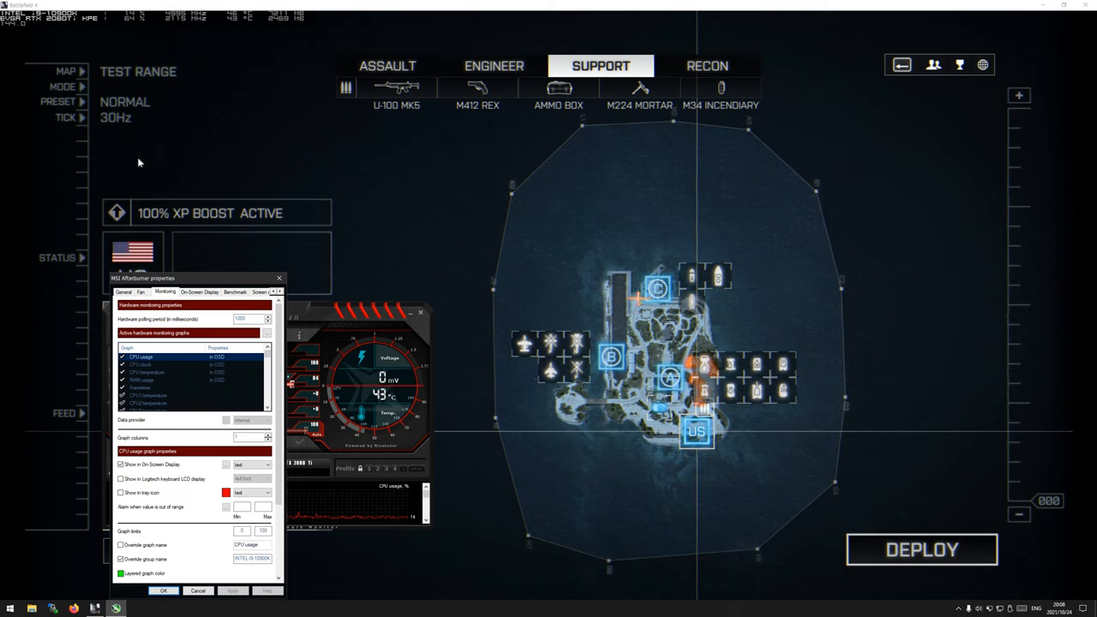
{"action": "mouse_move", "coordinate": [62, 25]}
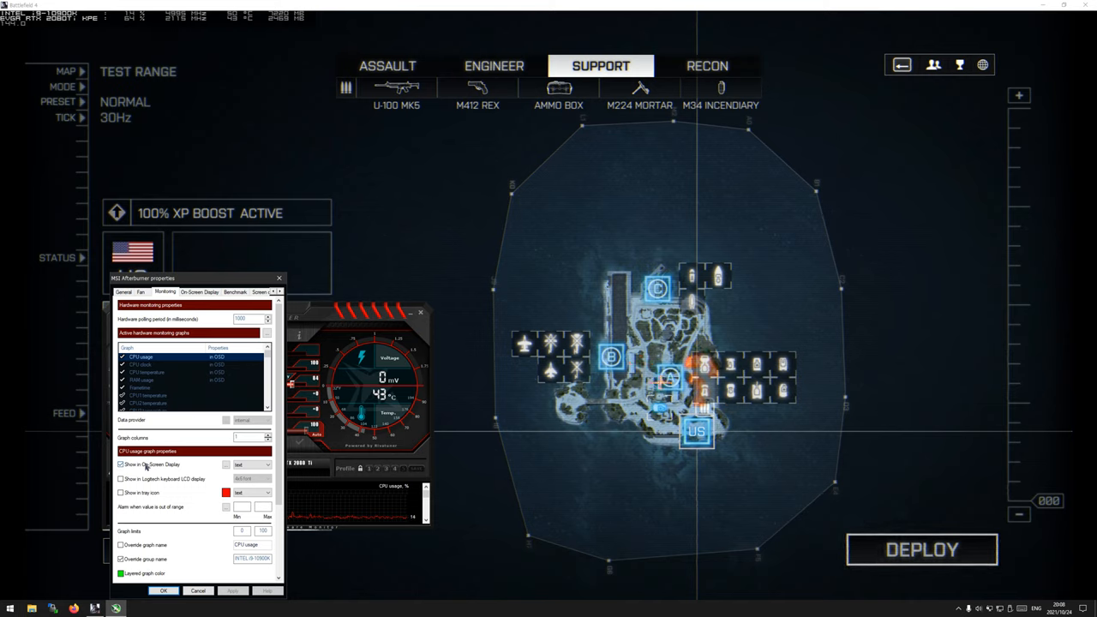
{"action": "left_click", "coordinate": [266, 465]}
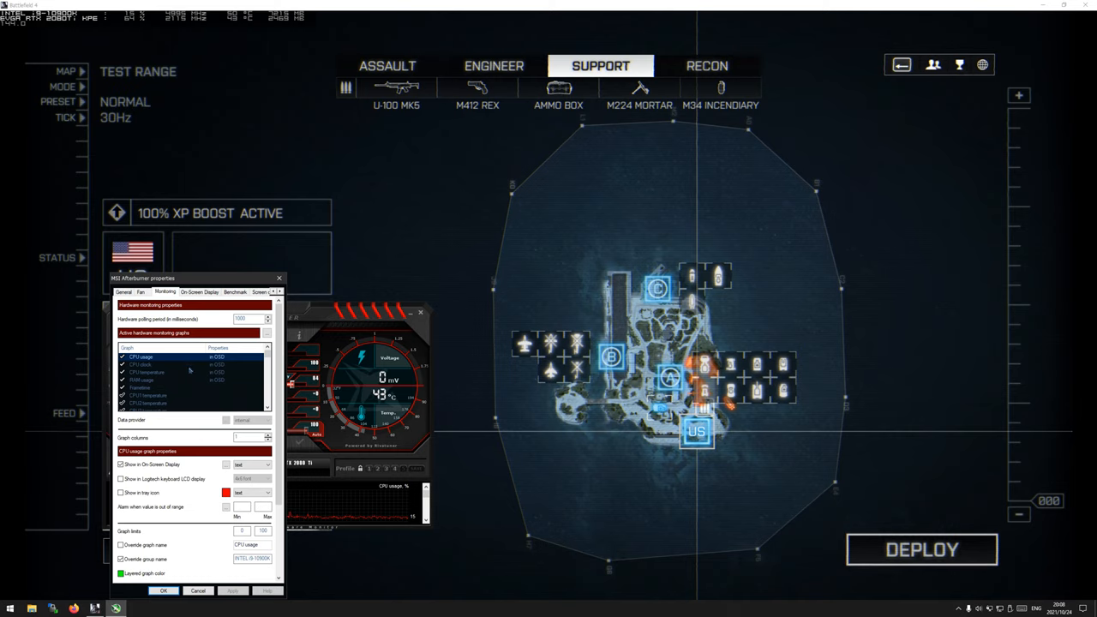
{"action": "left_click", "coordinate": [141, 364]}
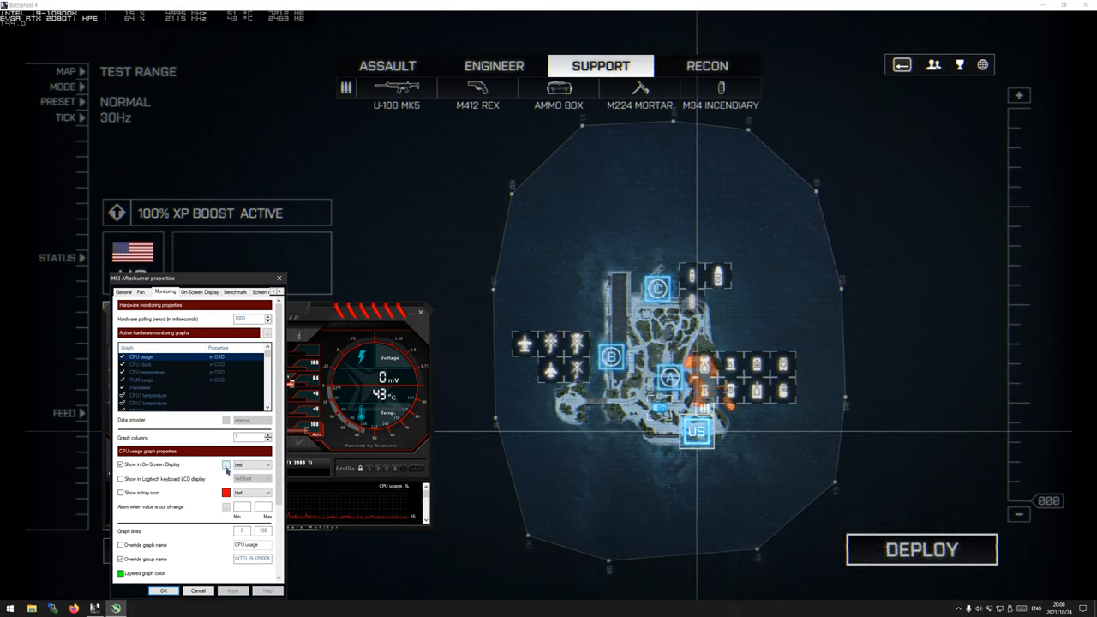
{"action": "left_click", "coordinate": [227, 464]}
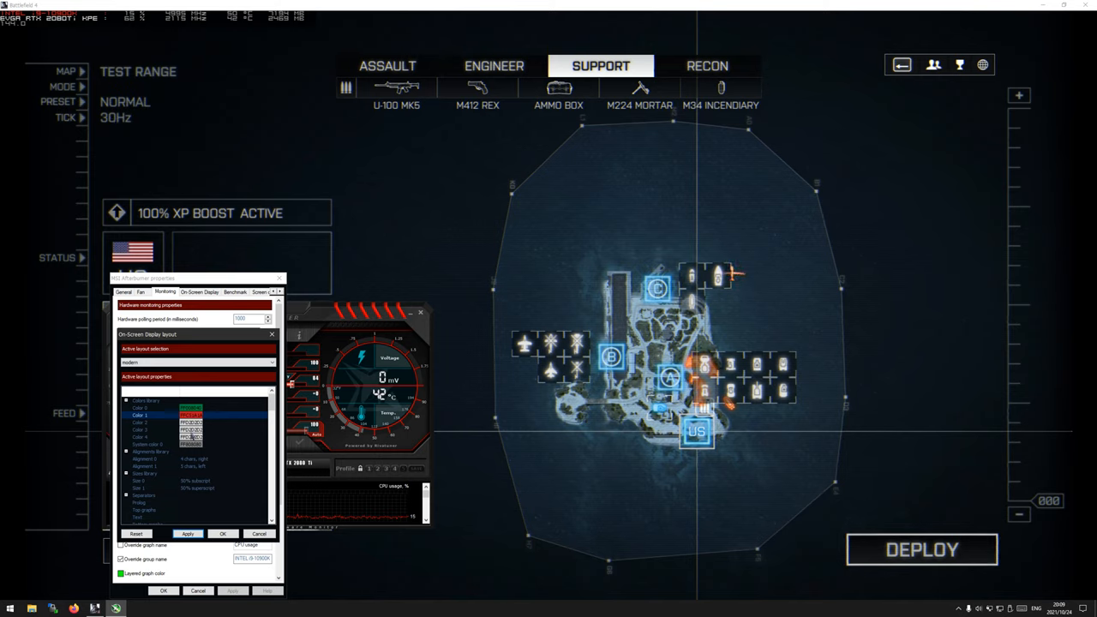
Select Color 4 and Color 1 in the layout's colour library to review their values
{"action": "left_click", "coordinate": [139, 436]}
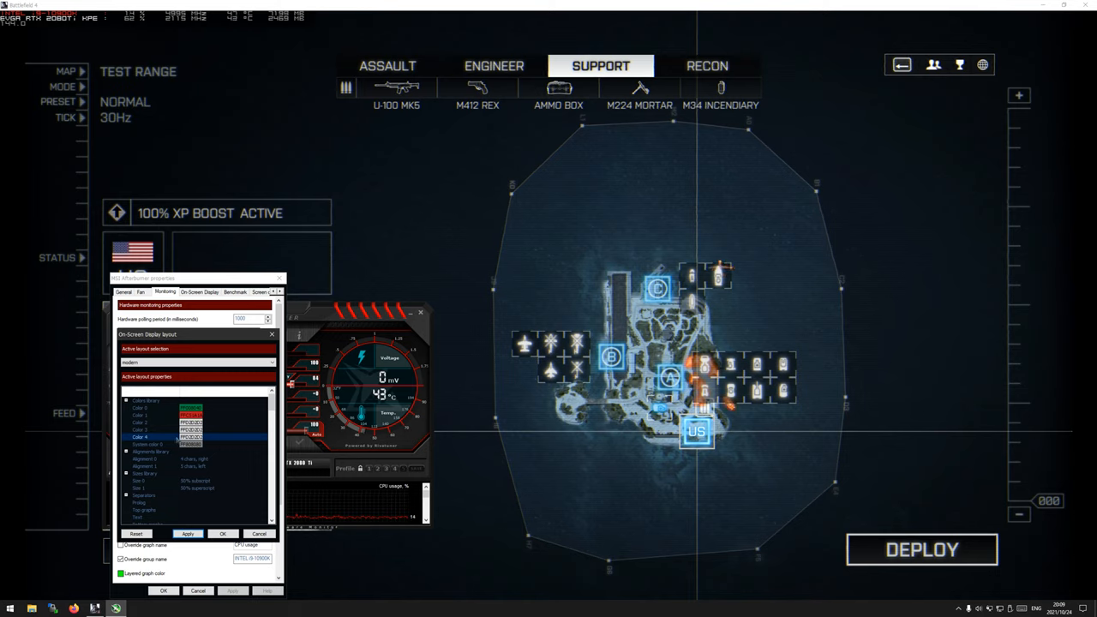
{"action": "left_click", "coordinate": [150, 422]}
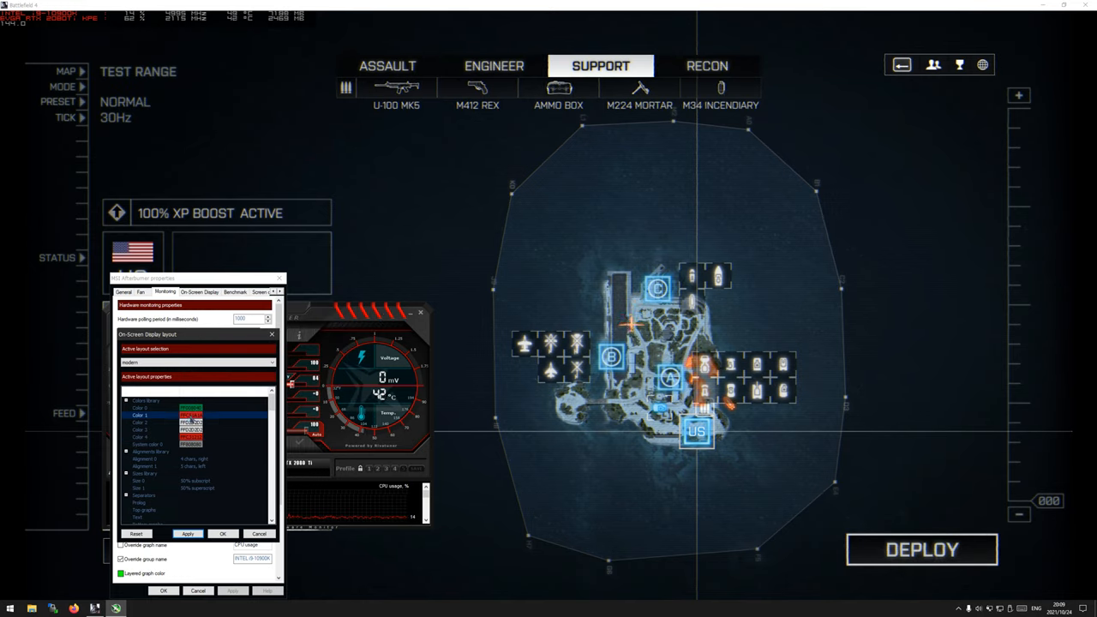
Re-pick a library colour in the Color dialog, confirming the new shade
{"action": "left_click", "coordinate": [191, 415]}
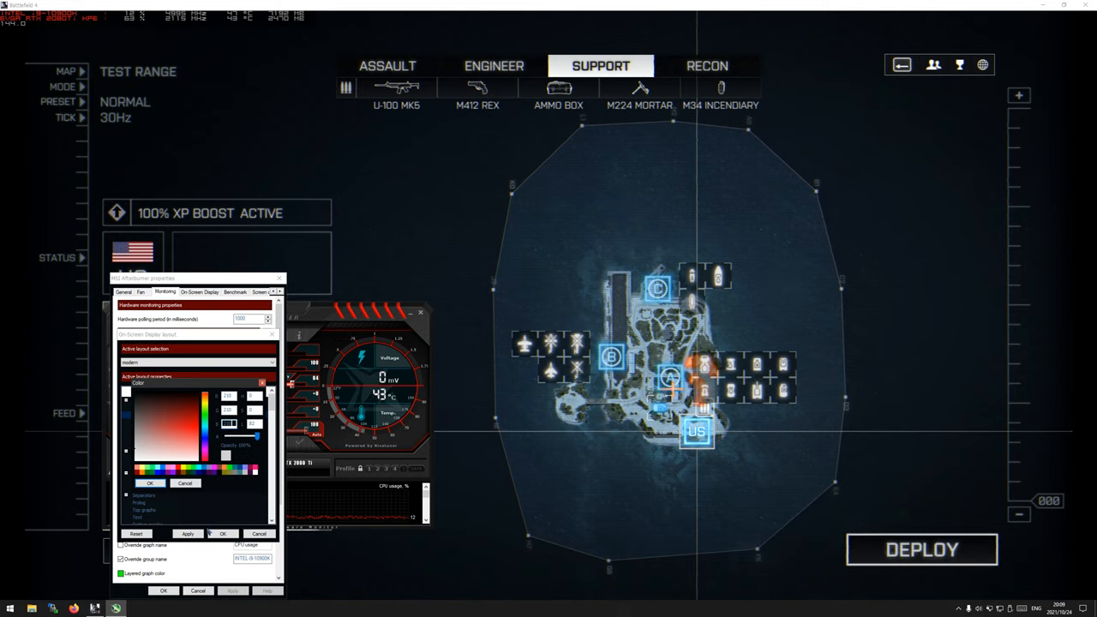
{"action": "left_click", "coordinate": [150, 483]}
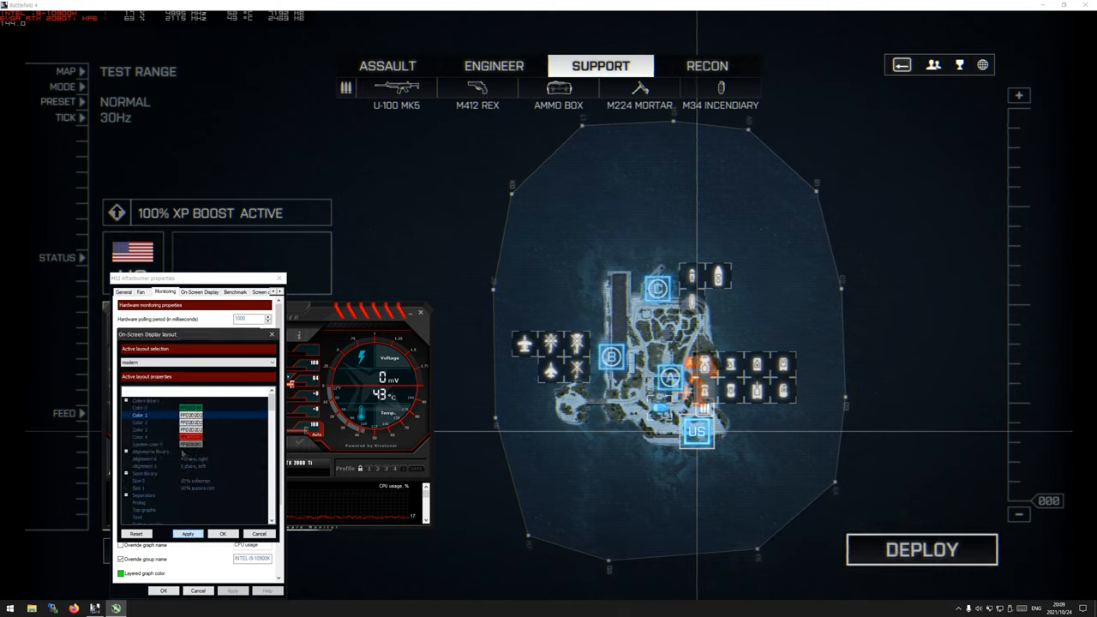
{"action": "left_click", "coordinate": [191, 416]}
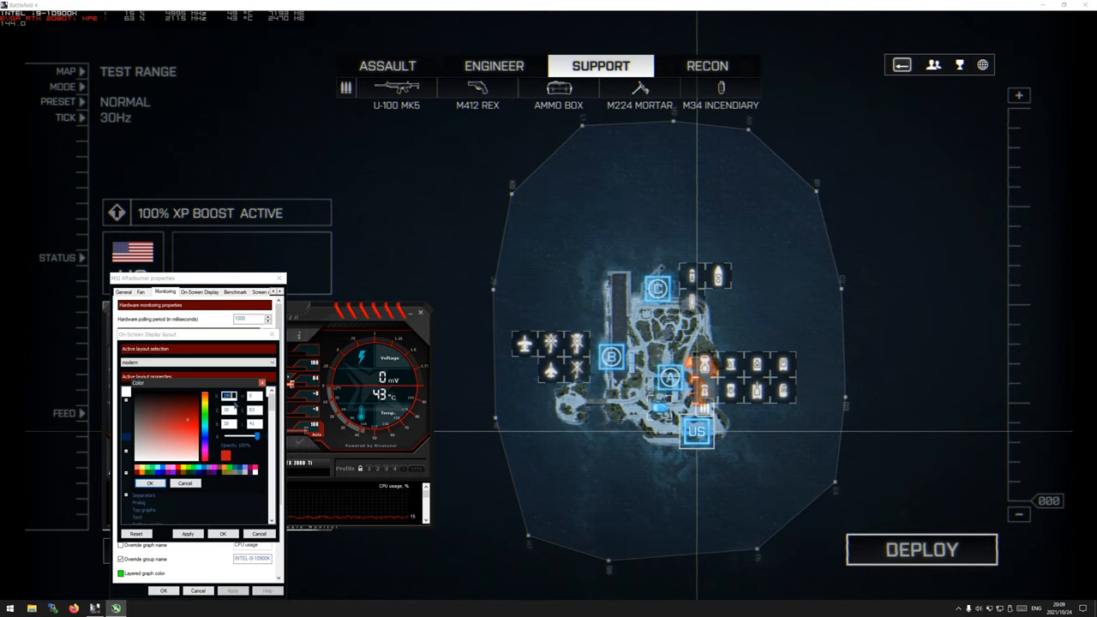
{"action": "left_click", "coordinate": [189, 420]}
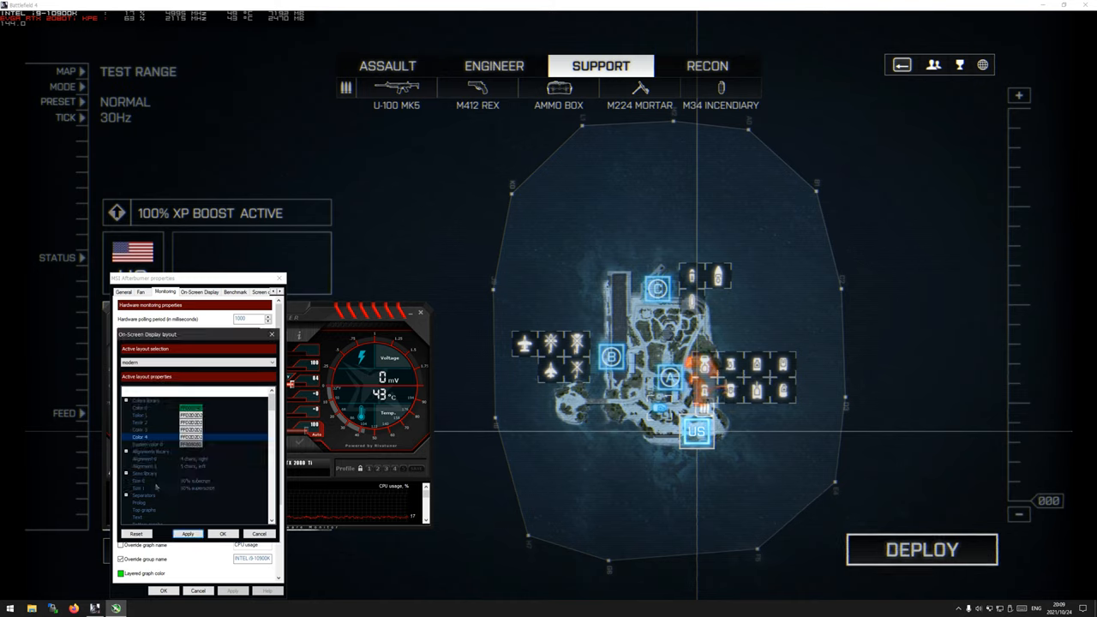
Give System color 0 a new colour through the Color dialog
{"action": "left_click", "coordinate": [150, 444]}
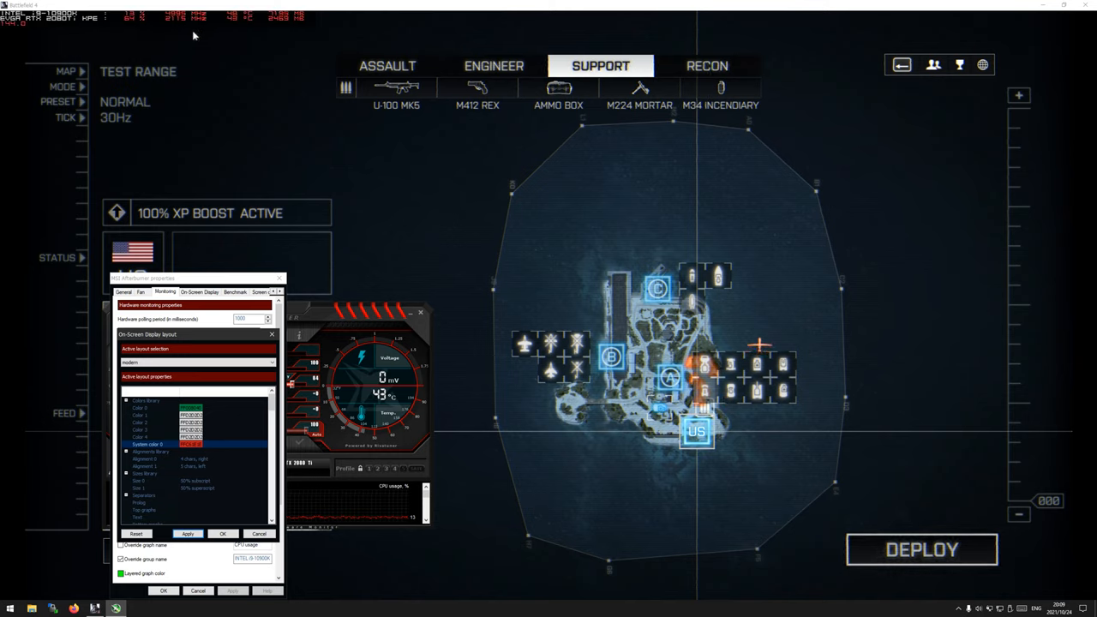
{"action": "mouse_move", "coordinate": [362, 246]}
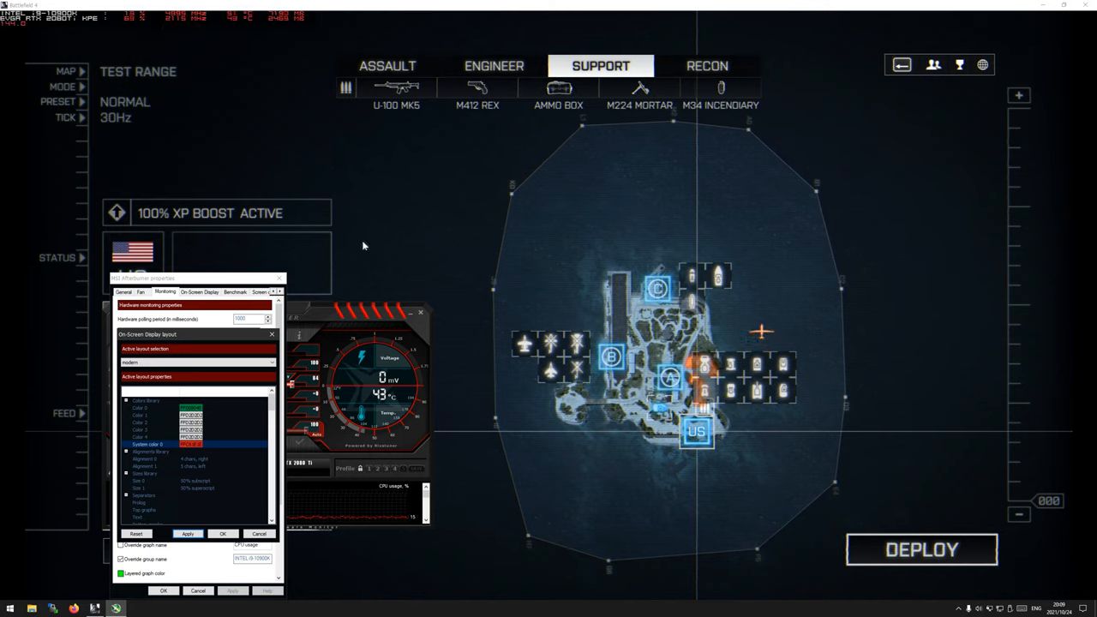
{"action": "left_click", "coordinate": [191, 444]}
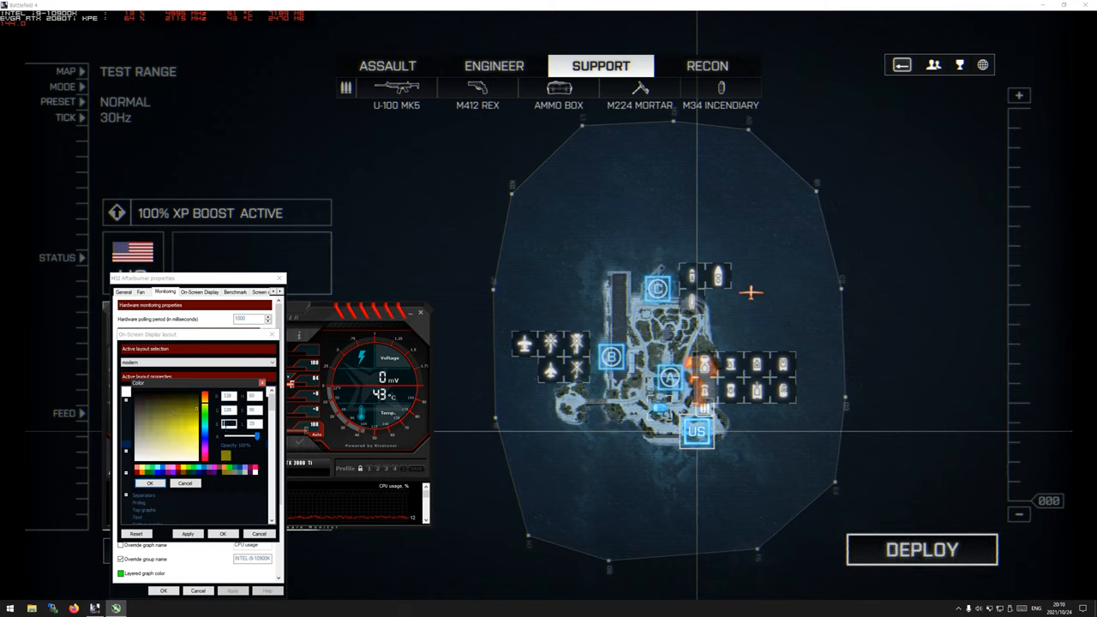
{"action": "left_click", "coordinate": [150, 483]}
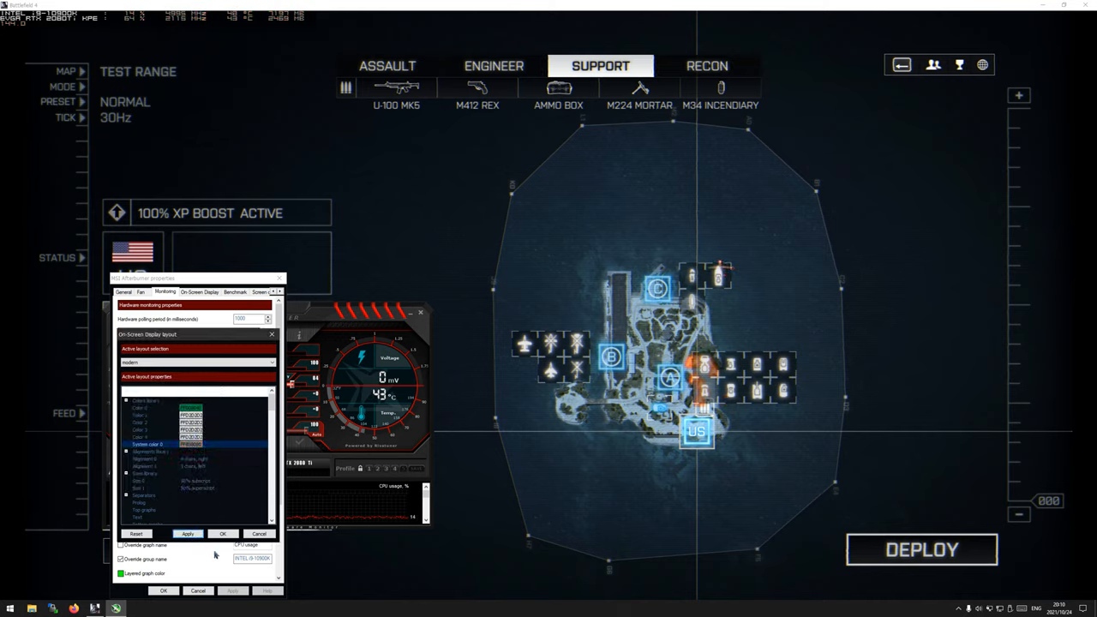
Close the layout editor and set override group names for the CPU usage, CPU temperature and RAM graphs
{"action": "left_click", "coordinate": [271, 333]}
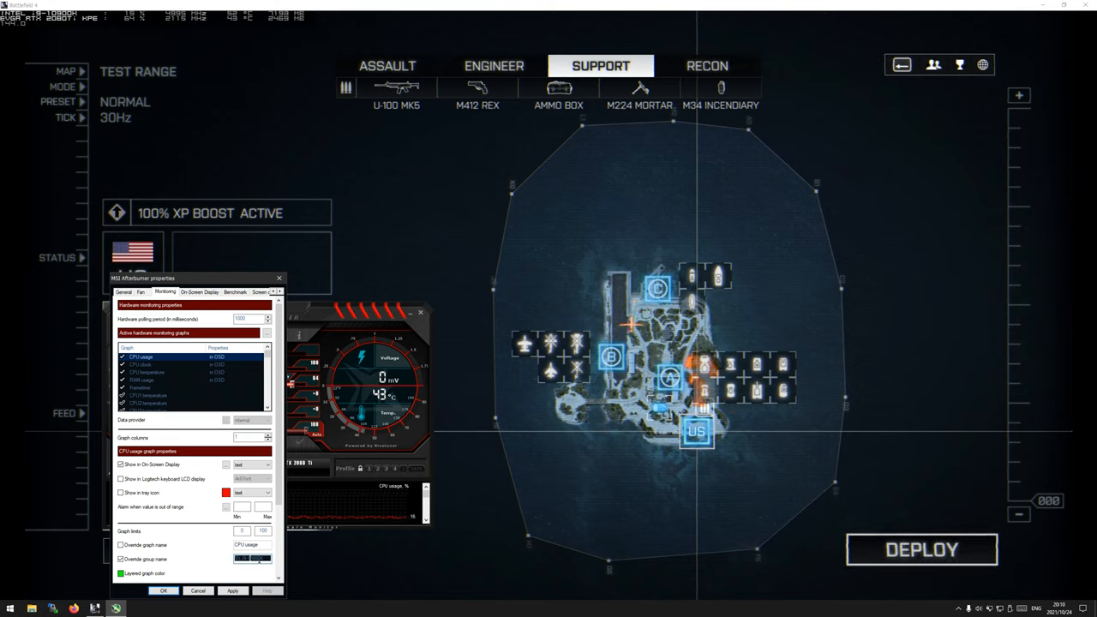
{"action": "left_click", "coordinate": [141, 364]}
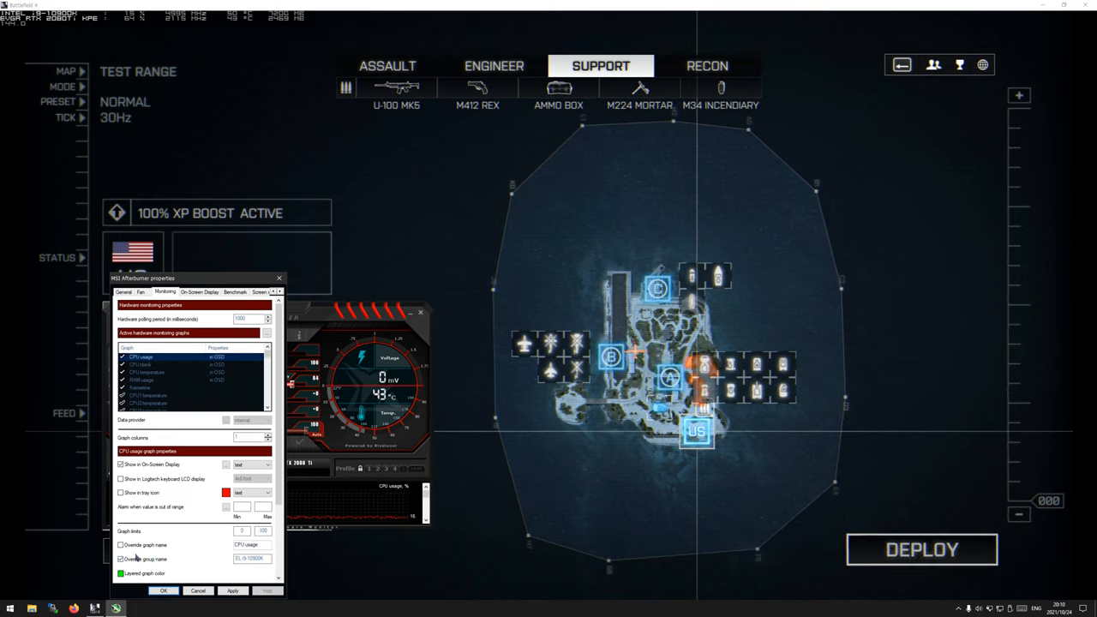
{"action": "left_click", "coordinate": [142, 364]}
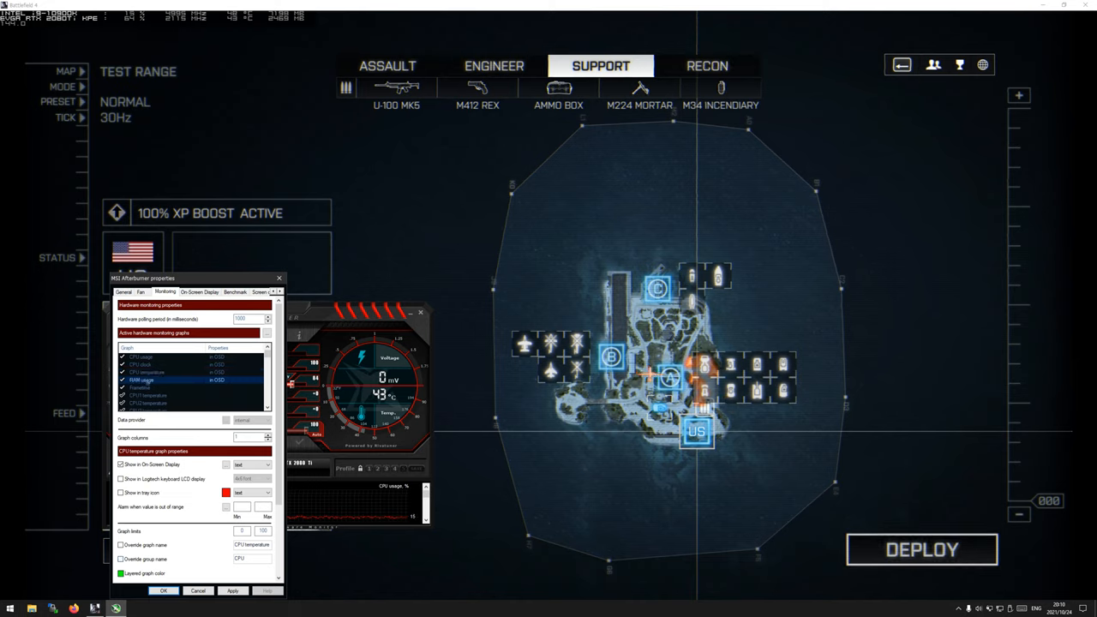
{"action": "left_click", "coordinate": [142, 380]}
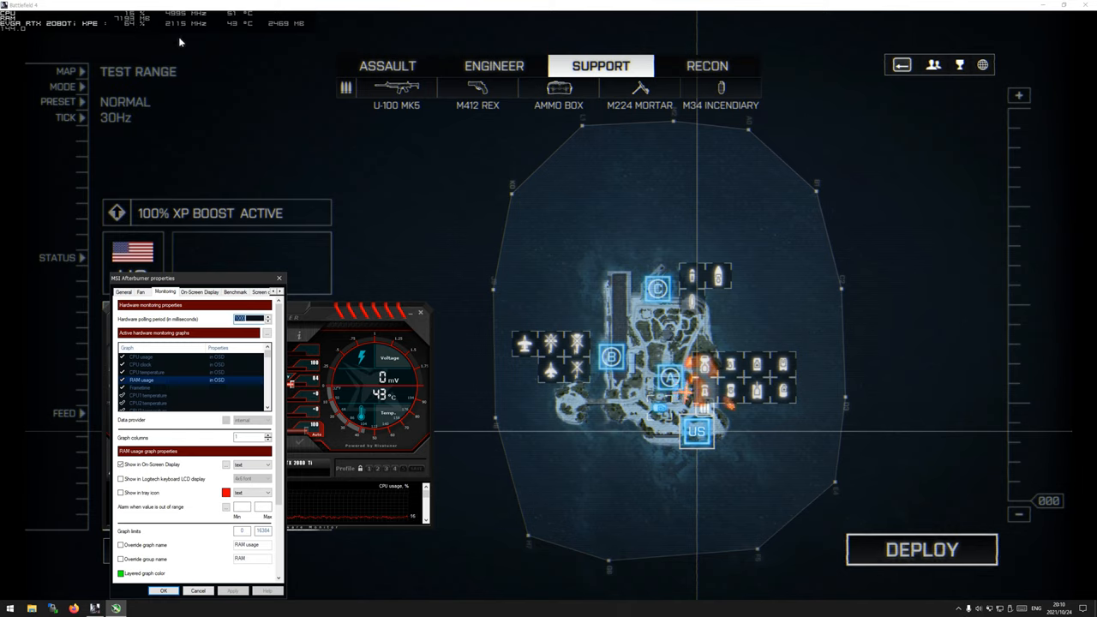
{"action": "left_click", "coordinate": [167, 357]}
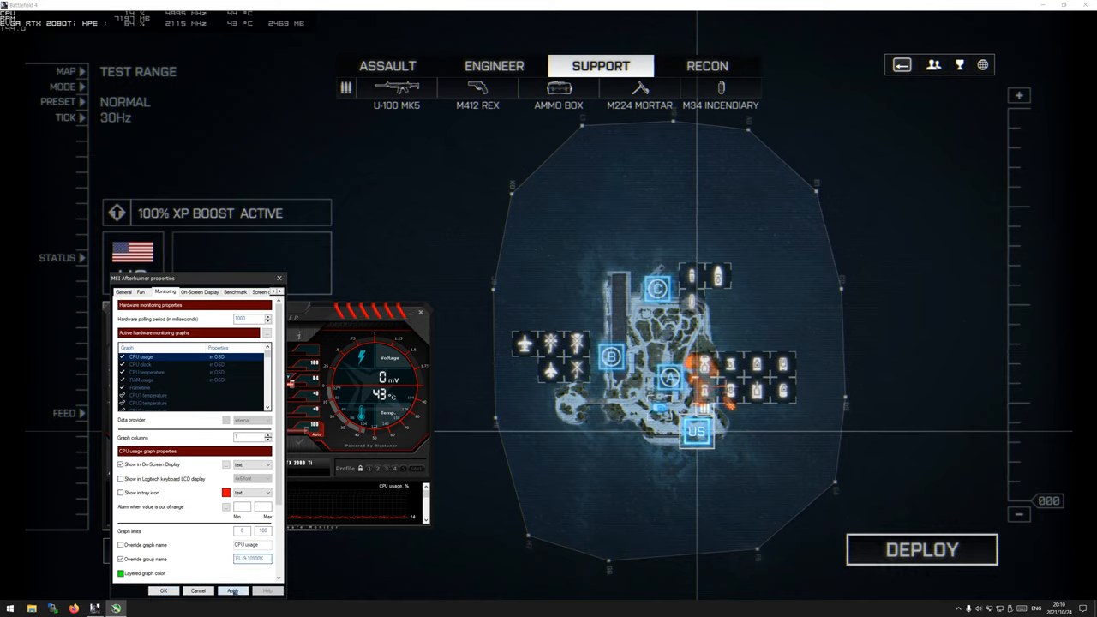
Give the CPU clock, temperature and RAM graphs matching INTEL i9-10900K group names
{"action": "left_click", "coordinate": [141, 364]}
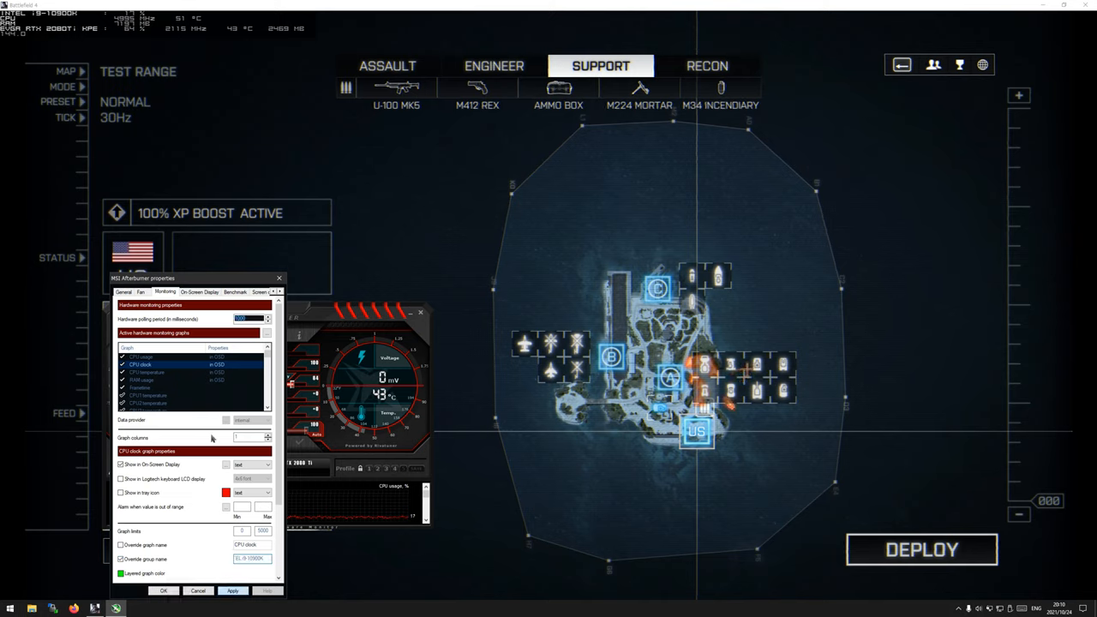
{"action": "left_click", "coordinate": [146, 372]}
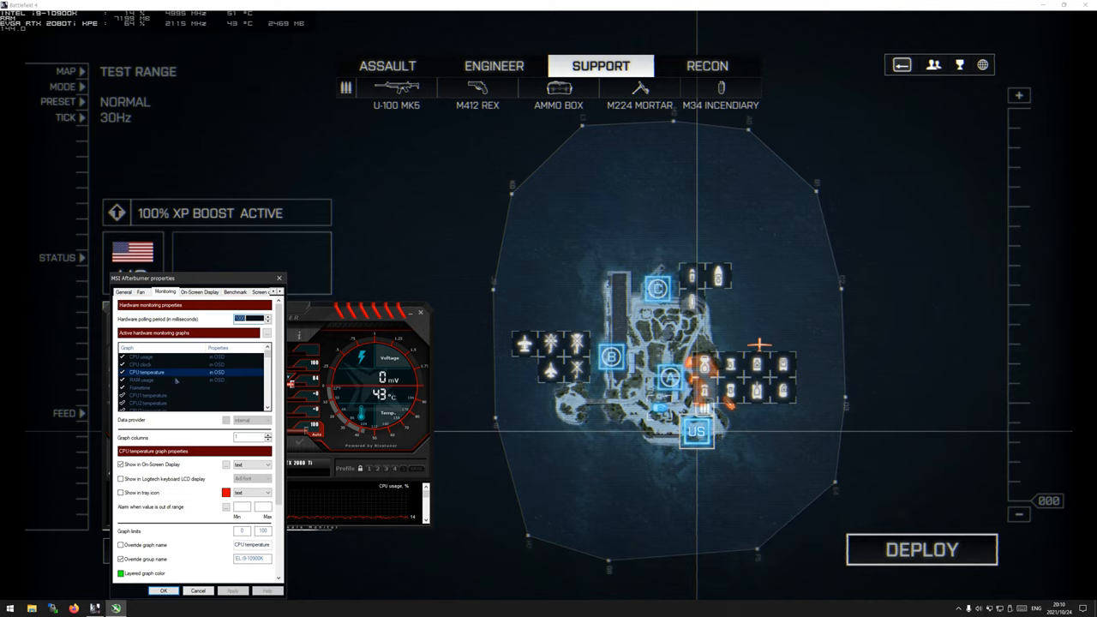
{"action": "left_click", "coordinate": [146, 380]}
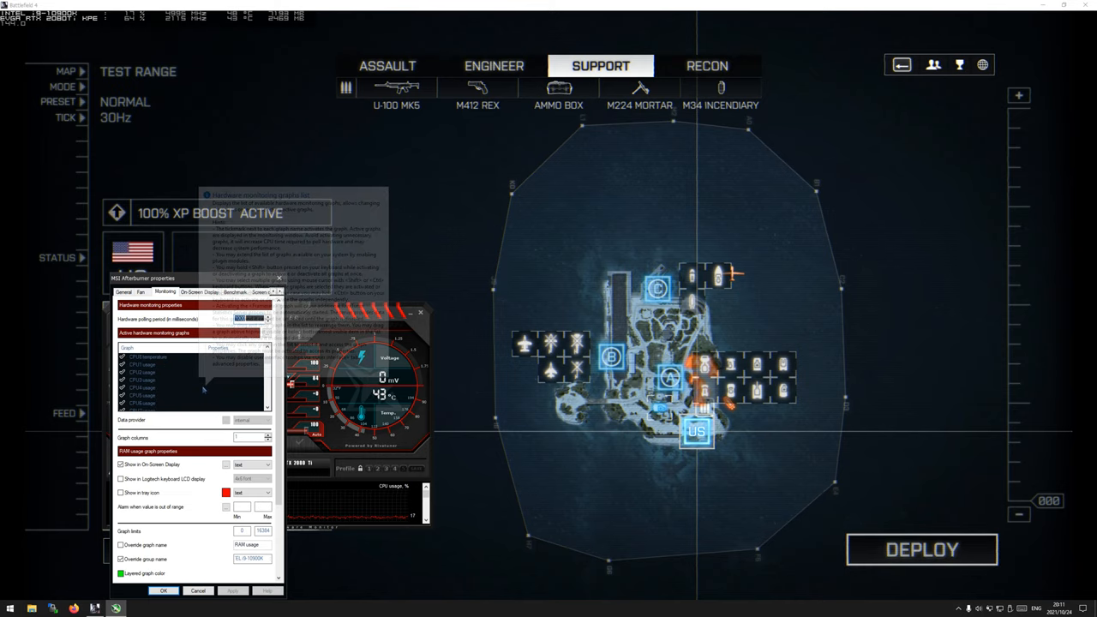
{"action": "left_click", "coordinate": [142, 387]}
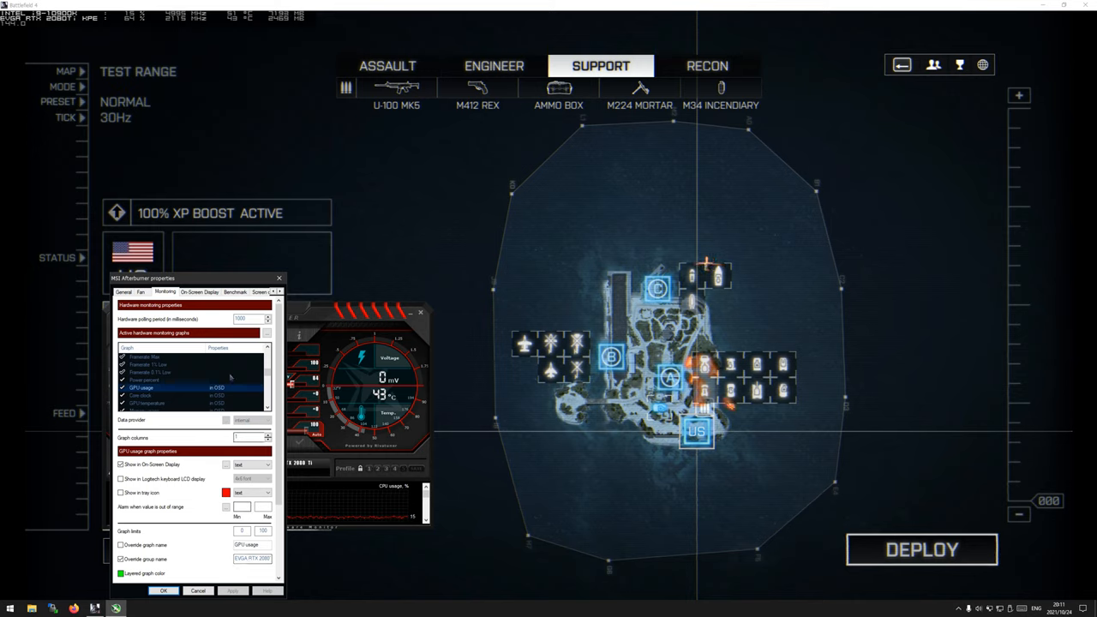
{"action": "left_click", "coordinate": [172, 364]}
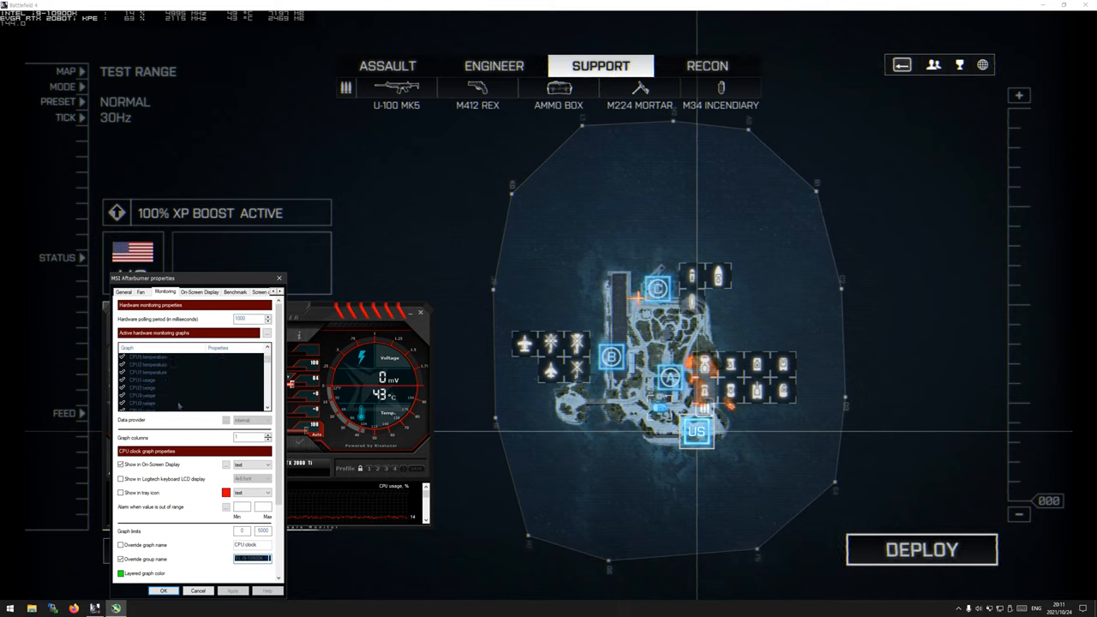
{"action": "left_click", "coordinate": [141, 388]}
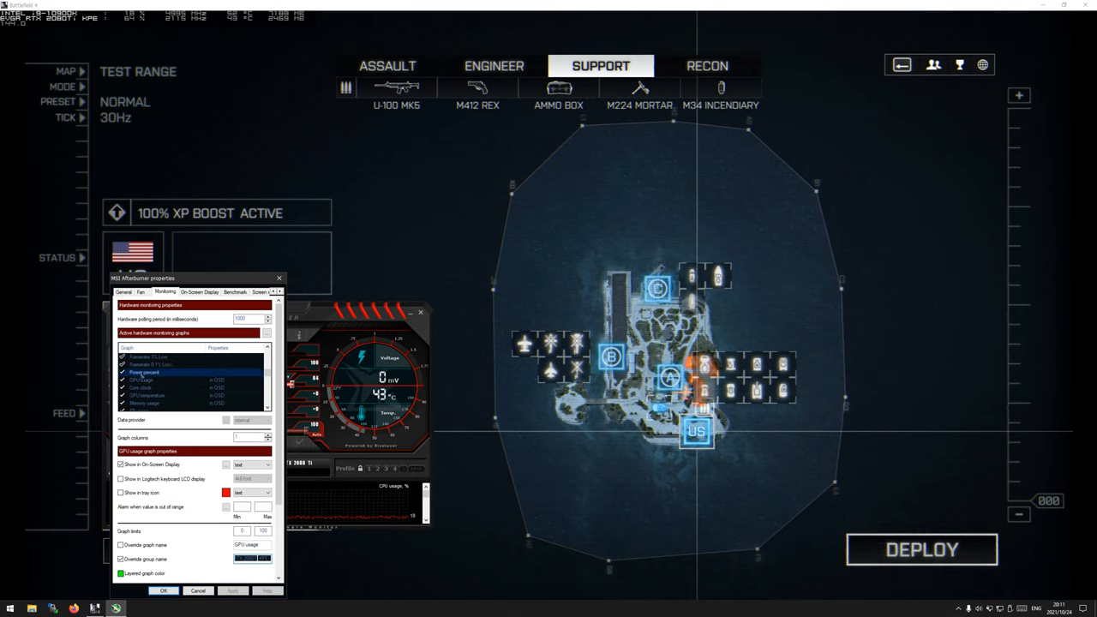
{"action": "left_click", "coordinate": [144, 372]}
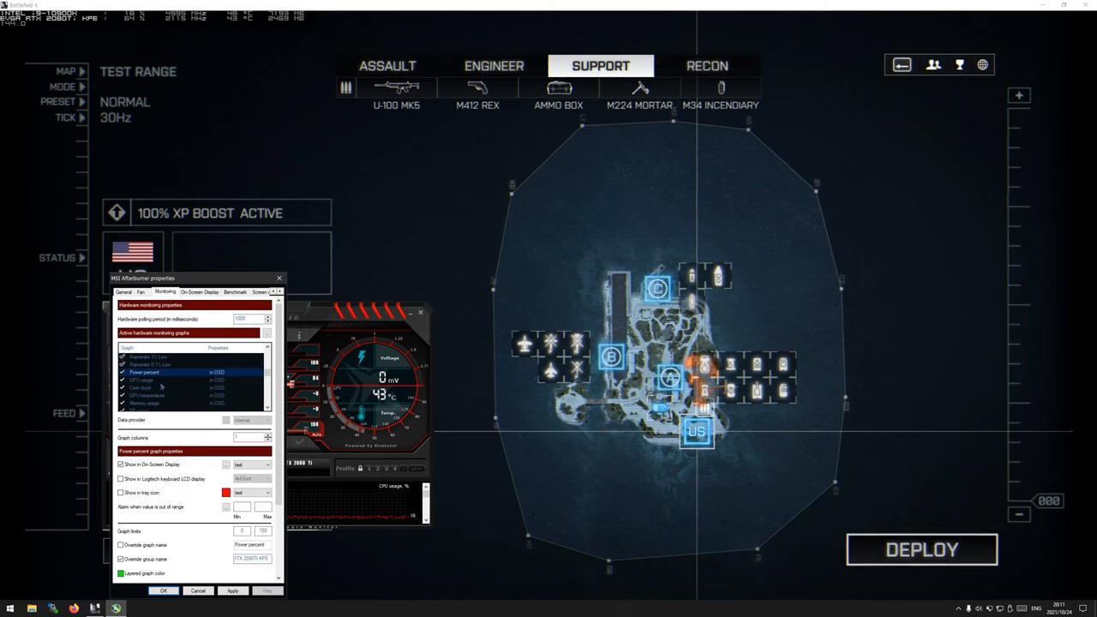
{"action": "left_click", "coordinate": [141, 379]}
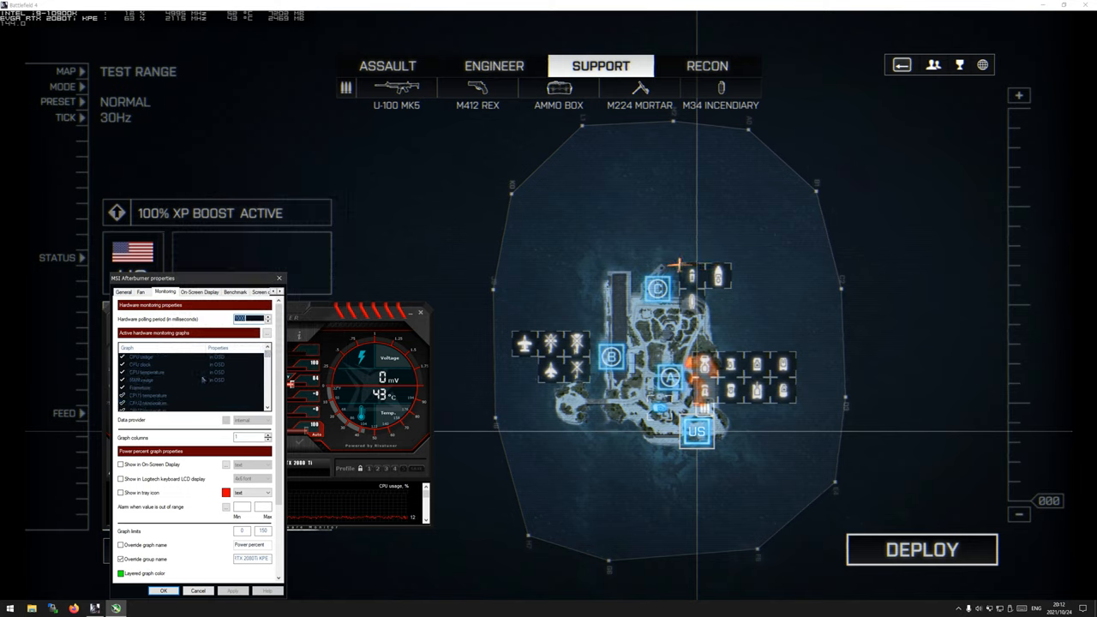
{"action": "left_click", "coordinate": [141, 387]}
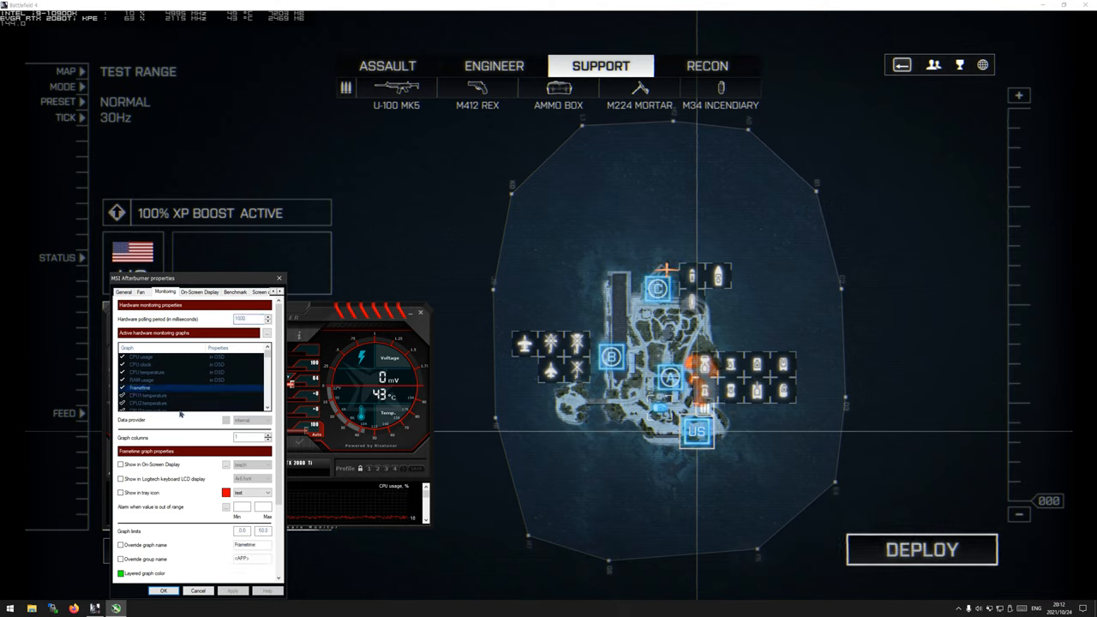
{"action": "left_click", "coordinate": [120, 463]}
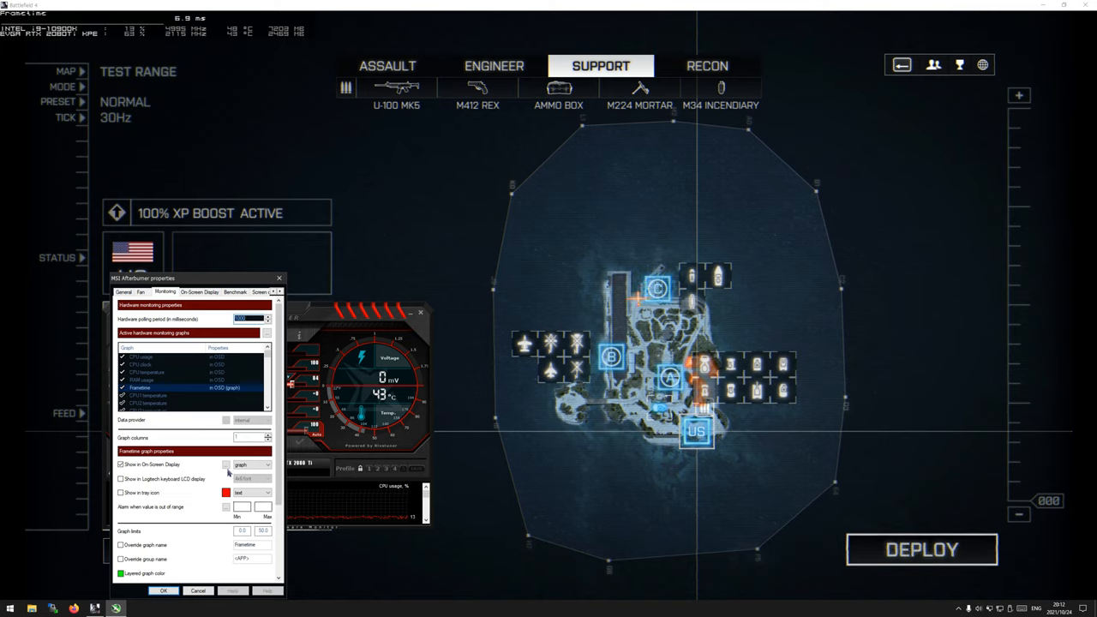
{"action": "mouse_move", "coordinate": [148, 128]}
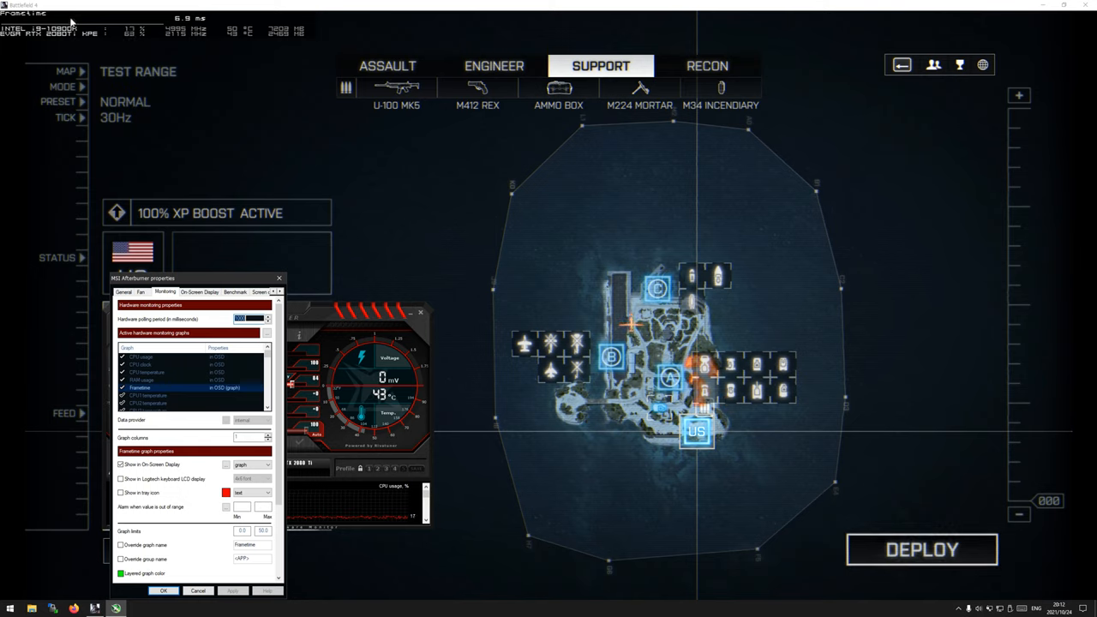
{"action": "mouse_move", "coordinate": [189, 225]}
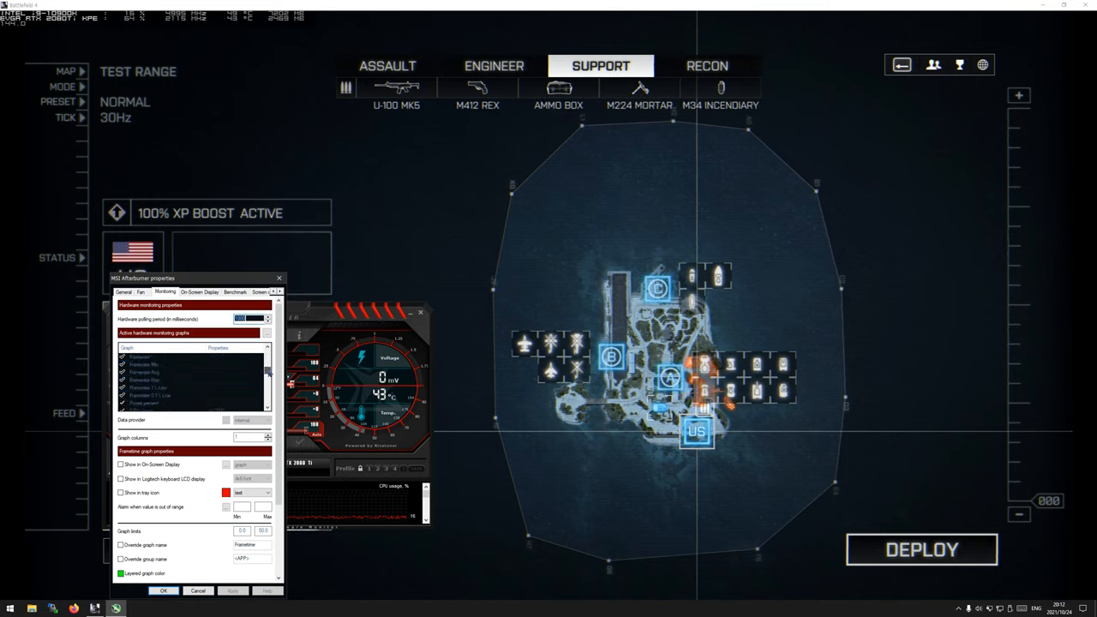
Scroll the Afterburner properties and cancel them without saving changes
{"action": "scroll", "scroll_direction": "down", "scroll_amount": 3}
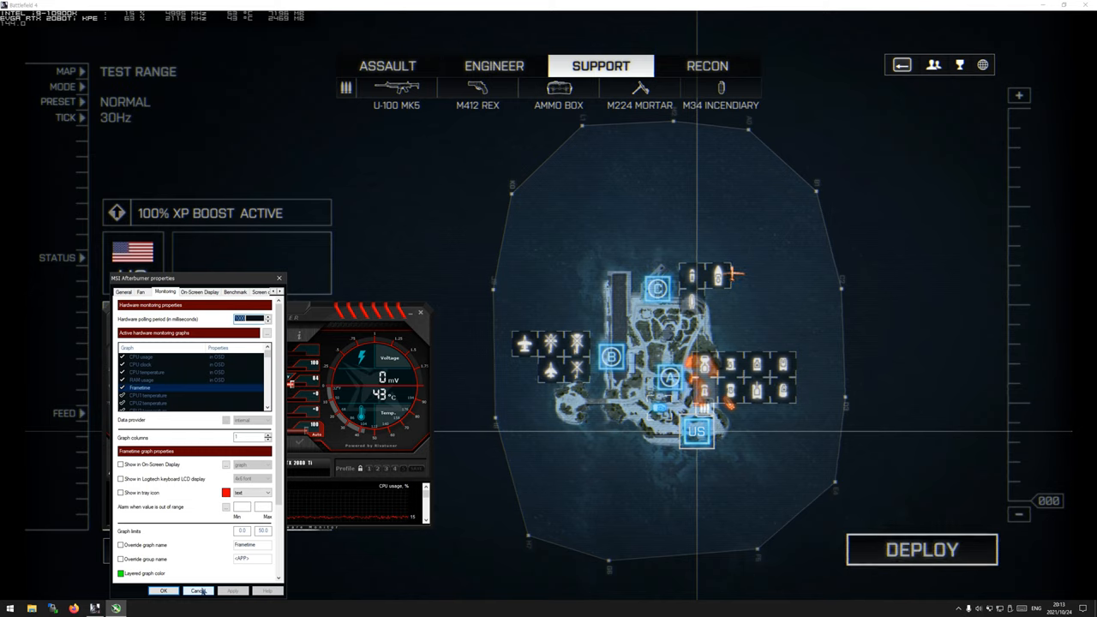
{"action": "left_click", "coordinate": [200, 291]}
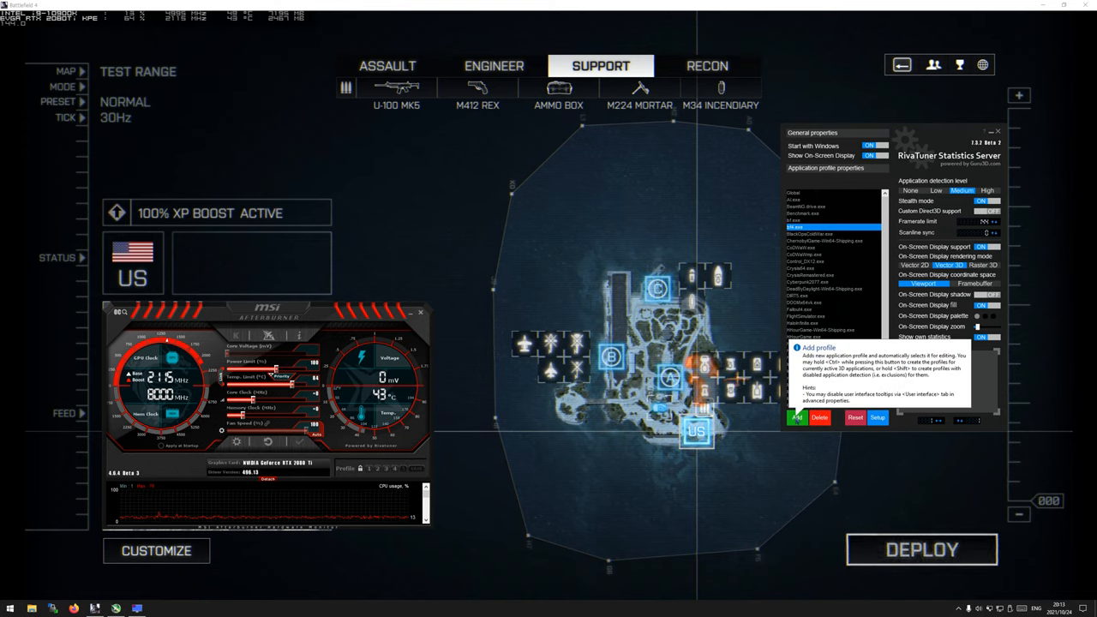
Add a RivaTuner application profile for bf4.exe from the Battlefield 4 folder
{"action": "left_click", "coordinate": [796, 418]}
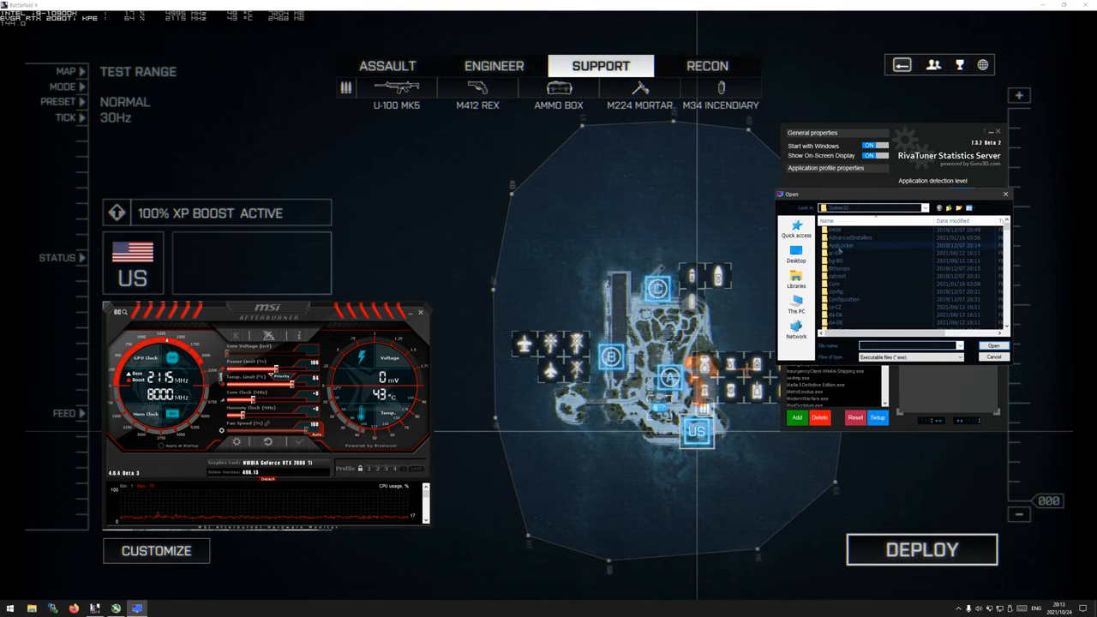
{"action": "left_click", "coordinate": [796, 306]}
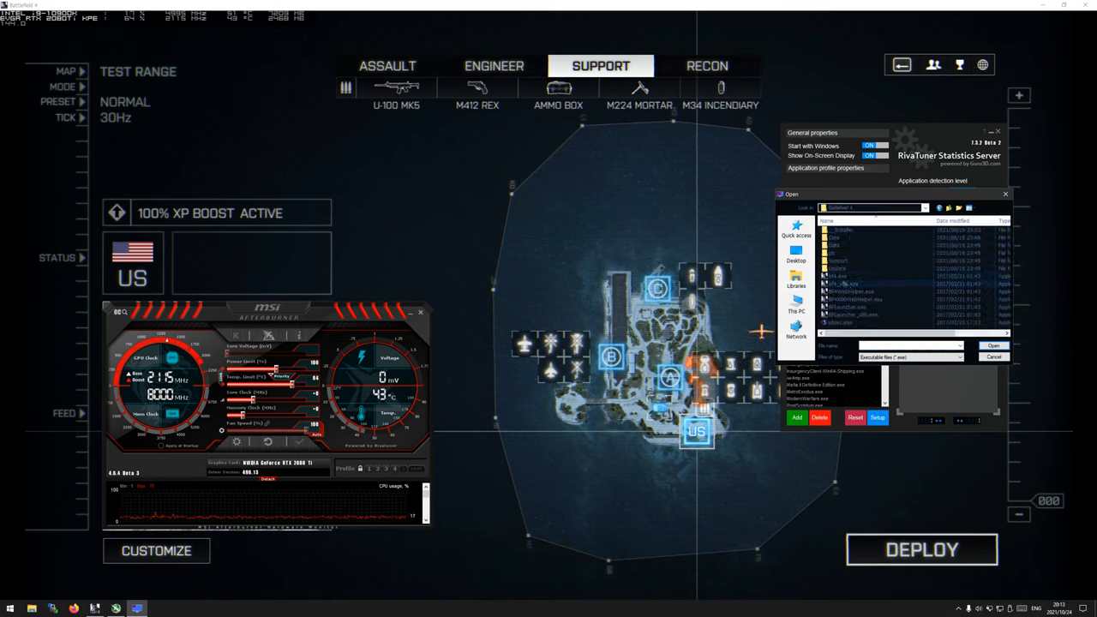
{"action": "left_click", "coordinate": [848, 276]}
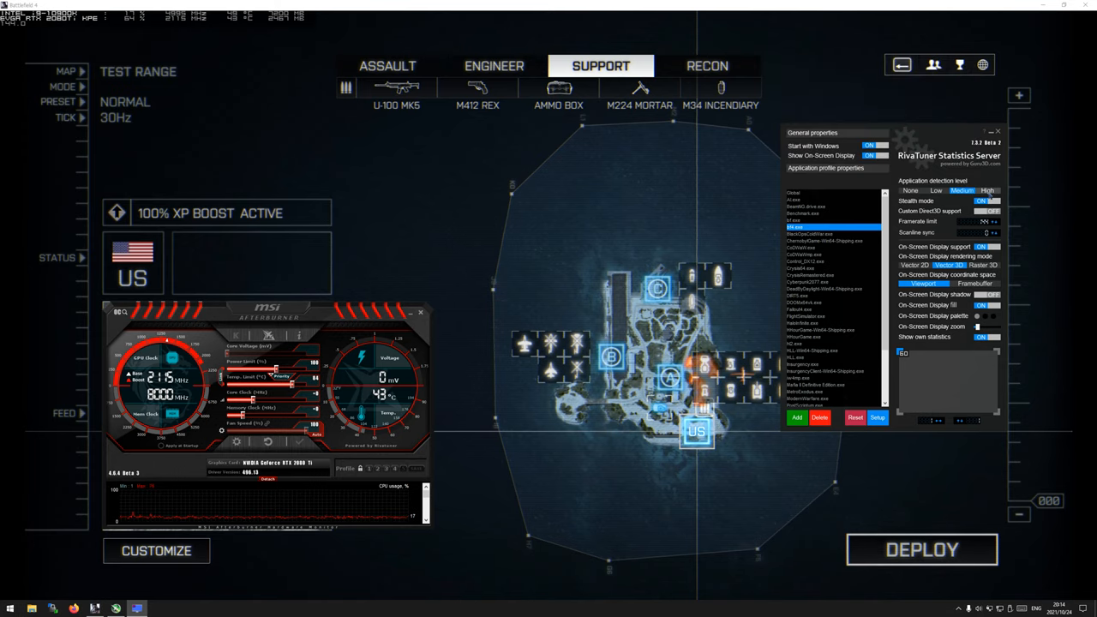
{"action": "mouse_move", "coordinate": [962, 190]}
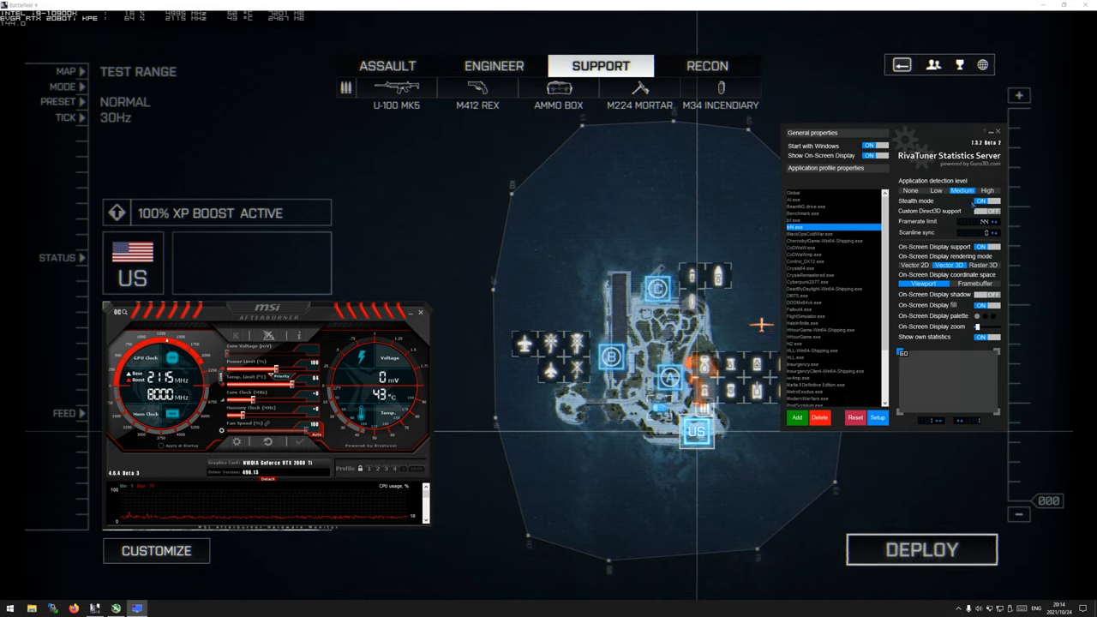
{"action": "left_click", "coordinate": [986, 211]}
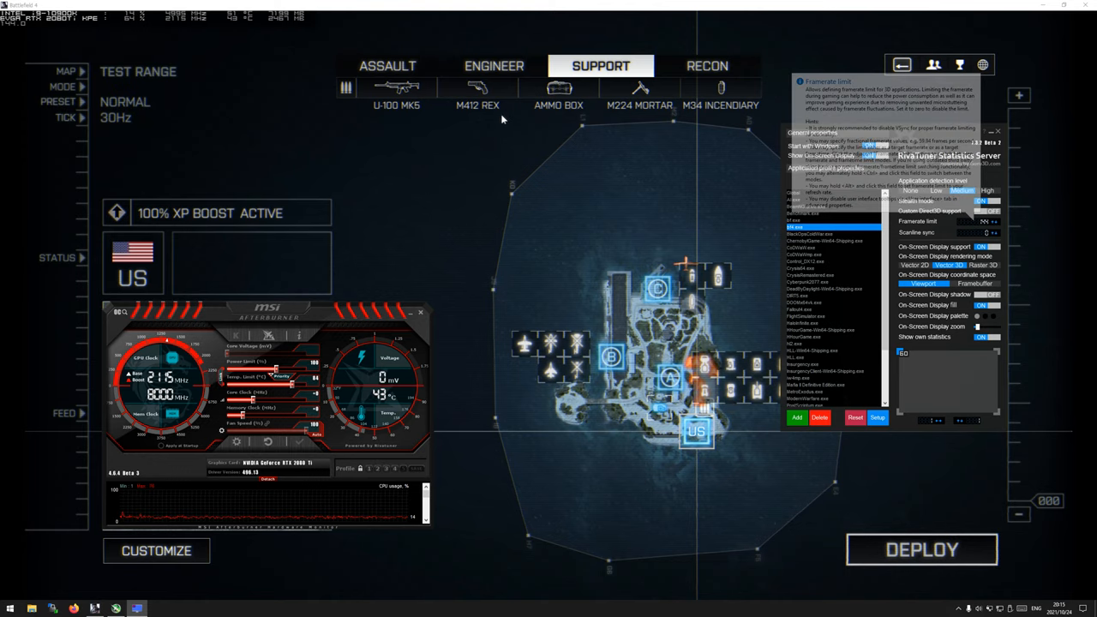
{"action": "mouse_move", "coordinate": [712, 231]}
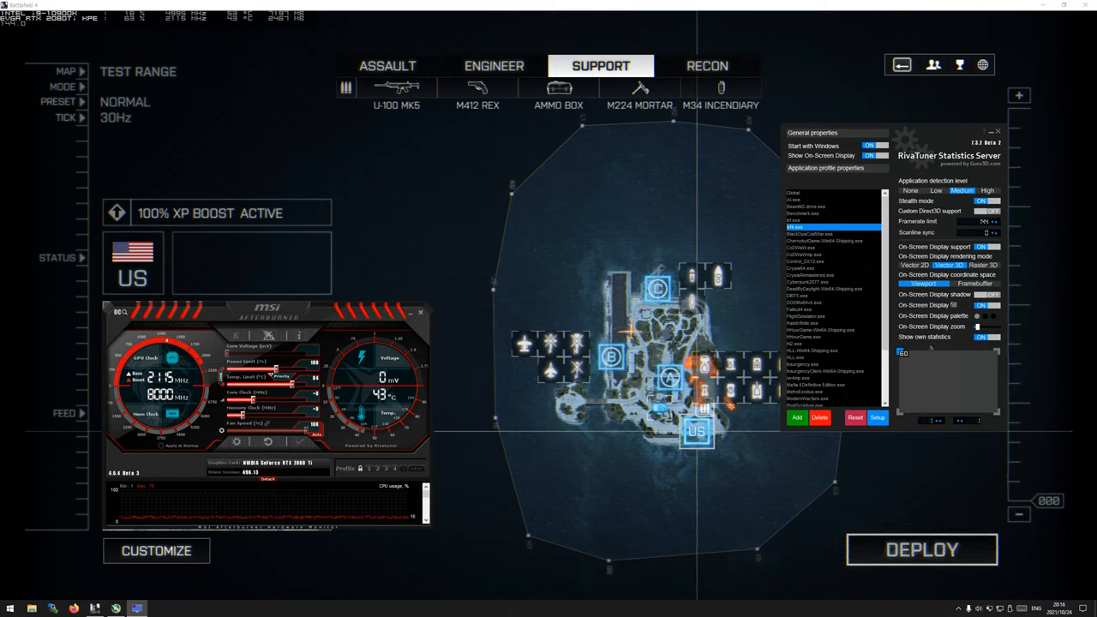
{"action": "mouse_move", "coordinate": [924, 337]}
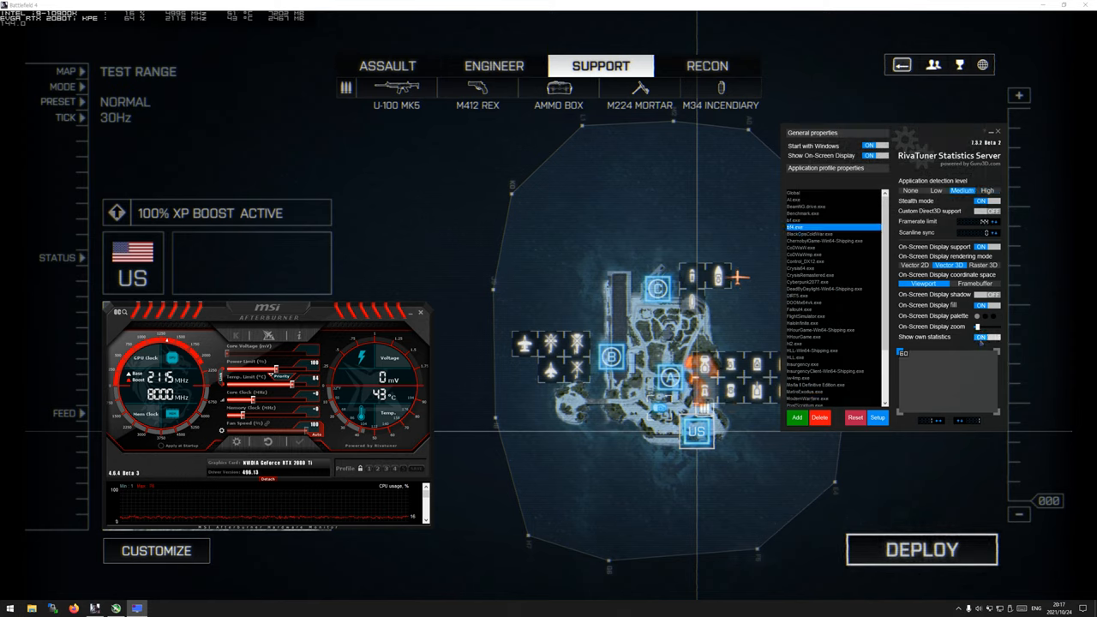
Toggle own statistics on the Battlefield 4 profile and keep On-Screen Display support on
{"action": "left_click", "coordinate": [985, 337]}
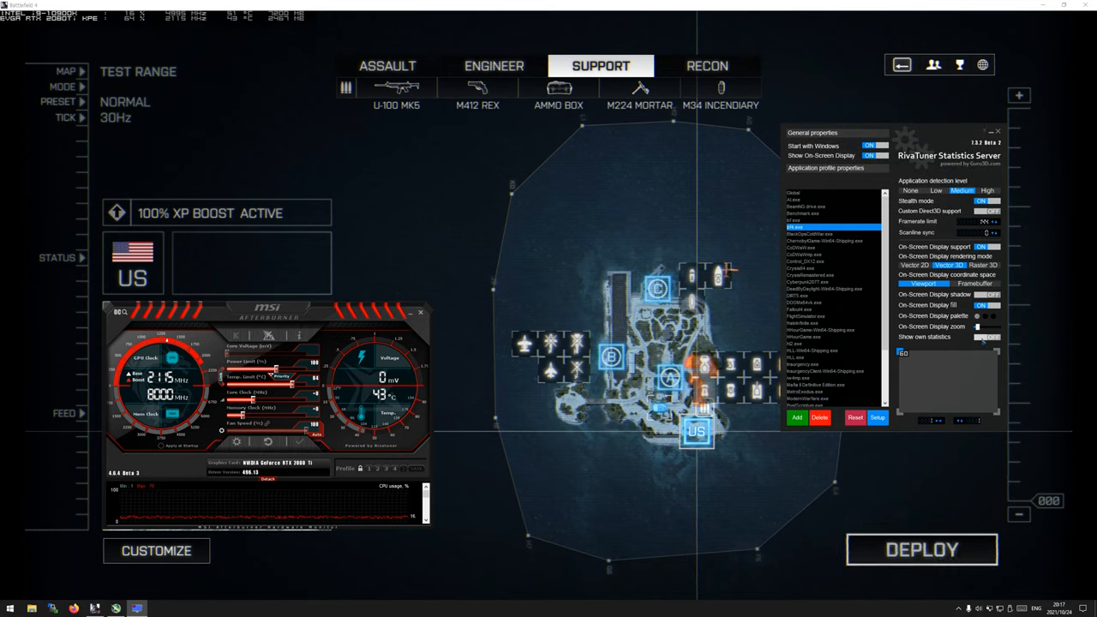
{"action": "left_click", "coordinate": [986, 336]}
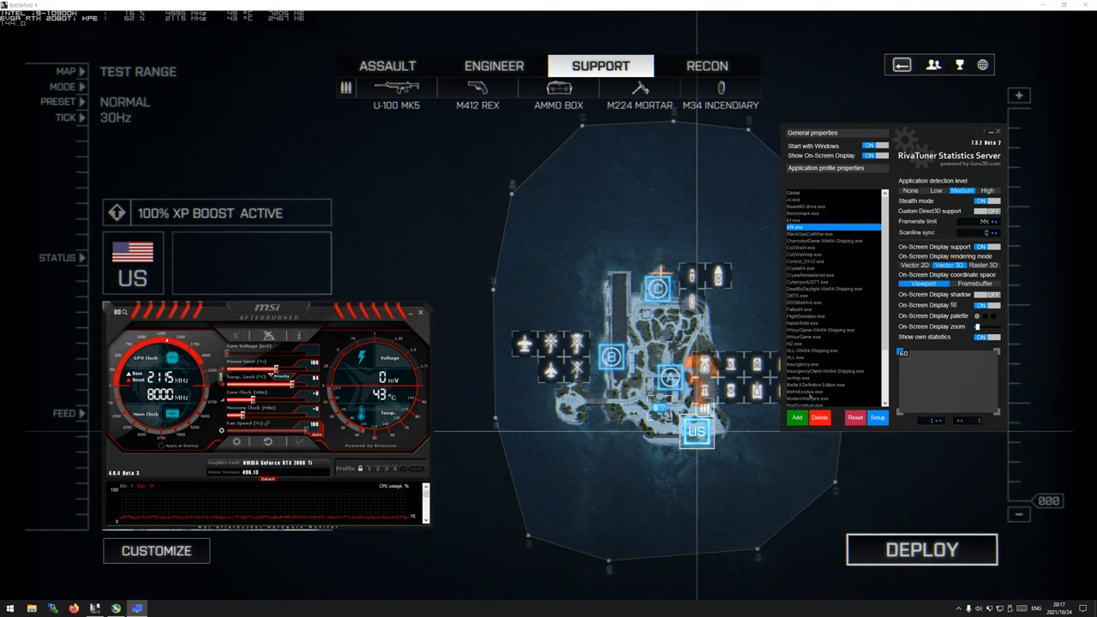
{"action": "left_click", "coordinate": [986, 190]}
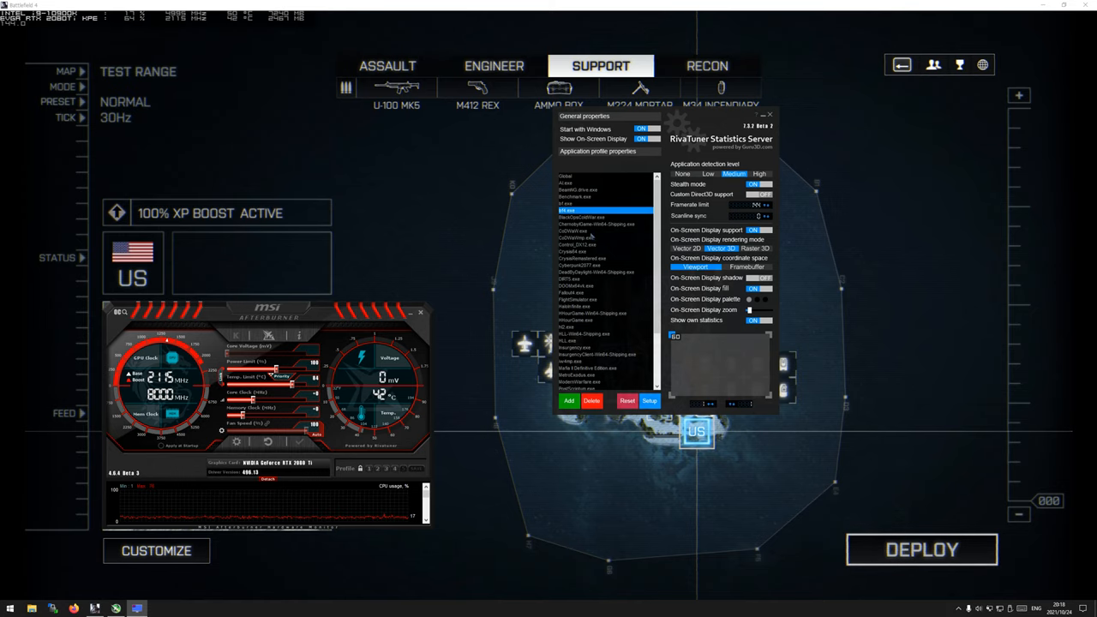
Open MSI Afterburner properties from the settings gear to view its general settings
{"action": "left_click", "coordinate": [587, 231]}
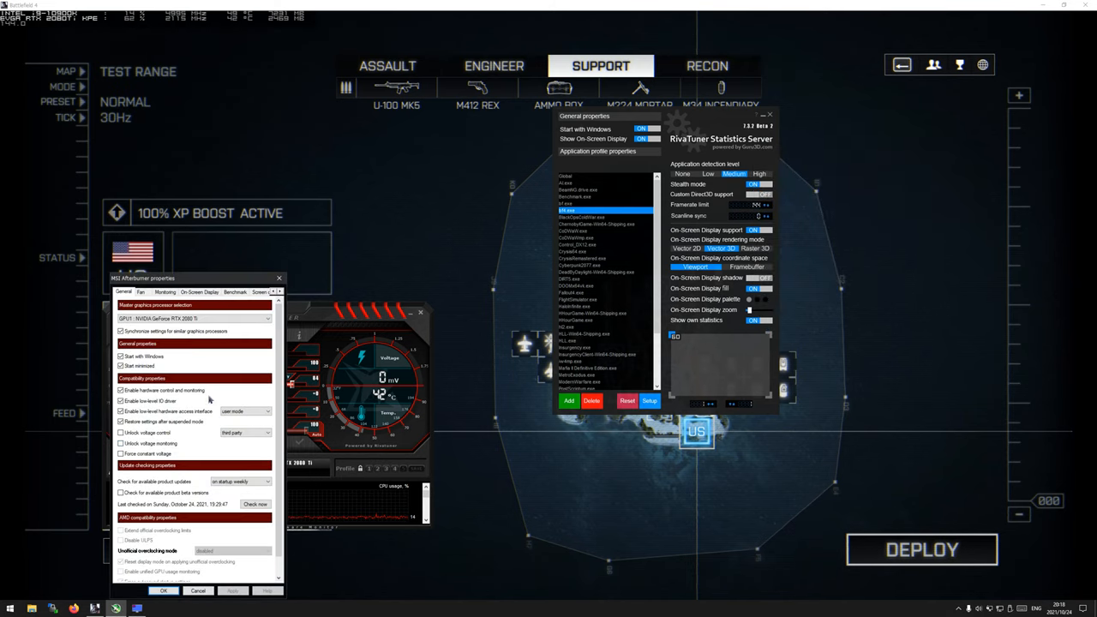
{"action": "left_click", "coordinate": [164, 293]}
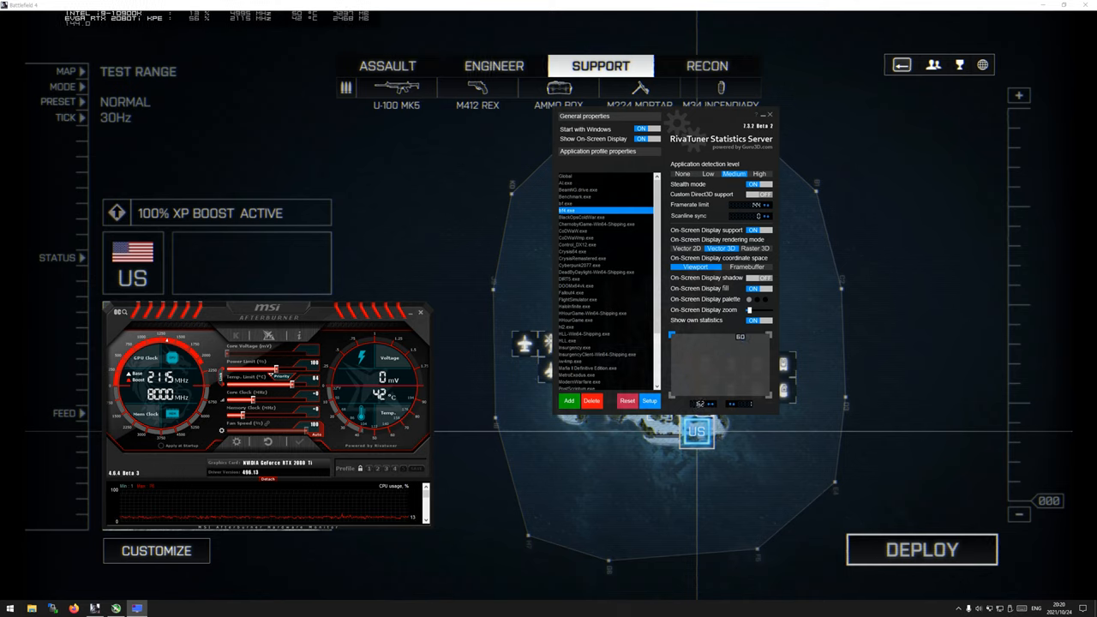
{"action": "mouse_move", "coordinate": [698, 309]}
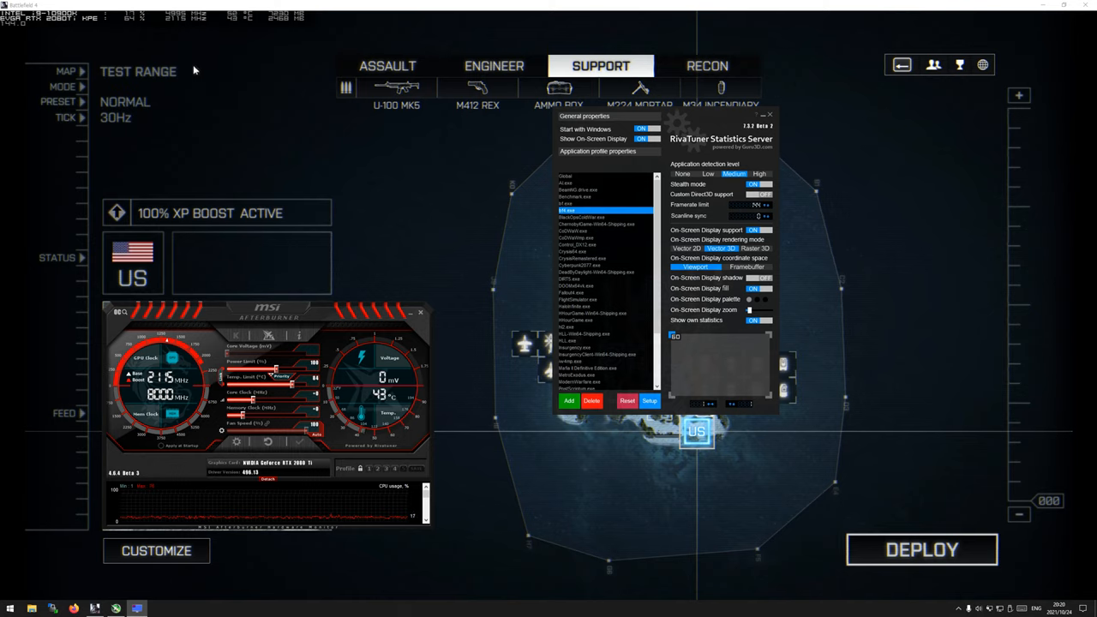
{"action": "mouse_move", "coordinate": [146, 31]}
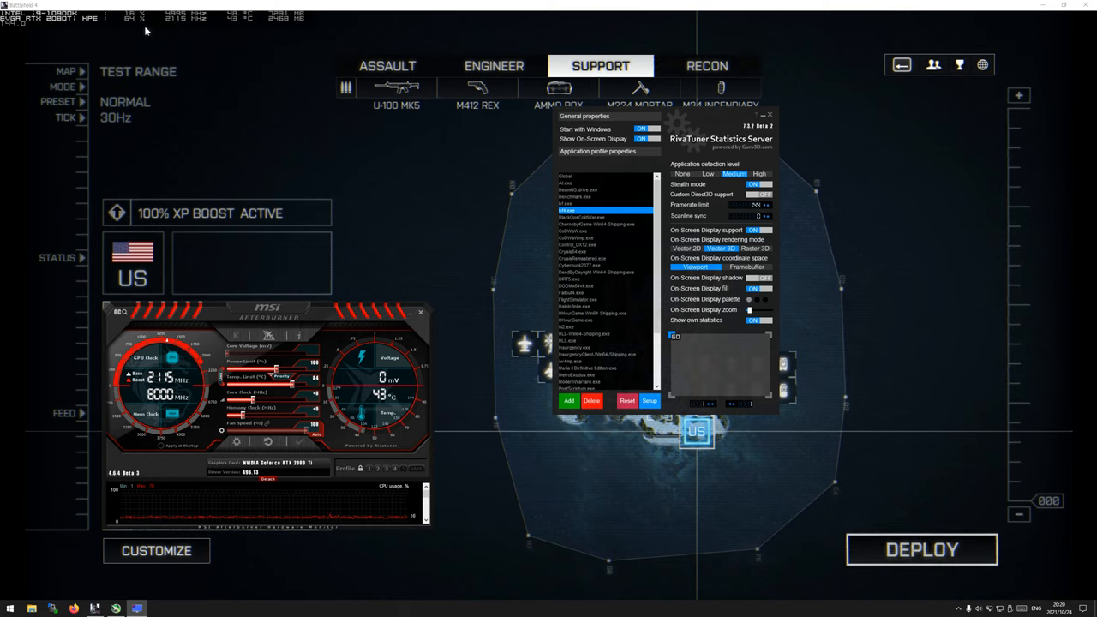